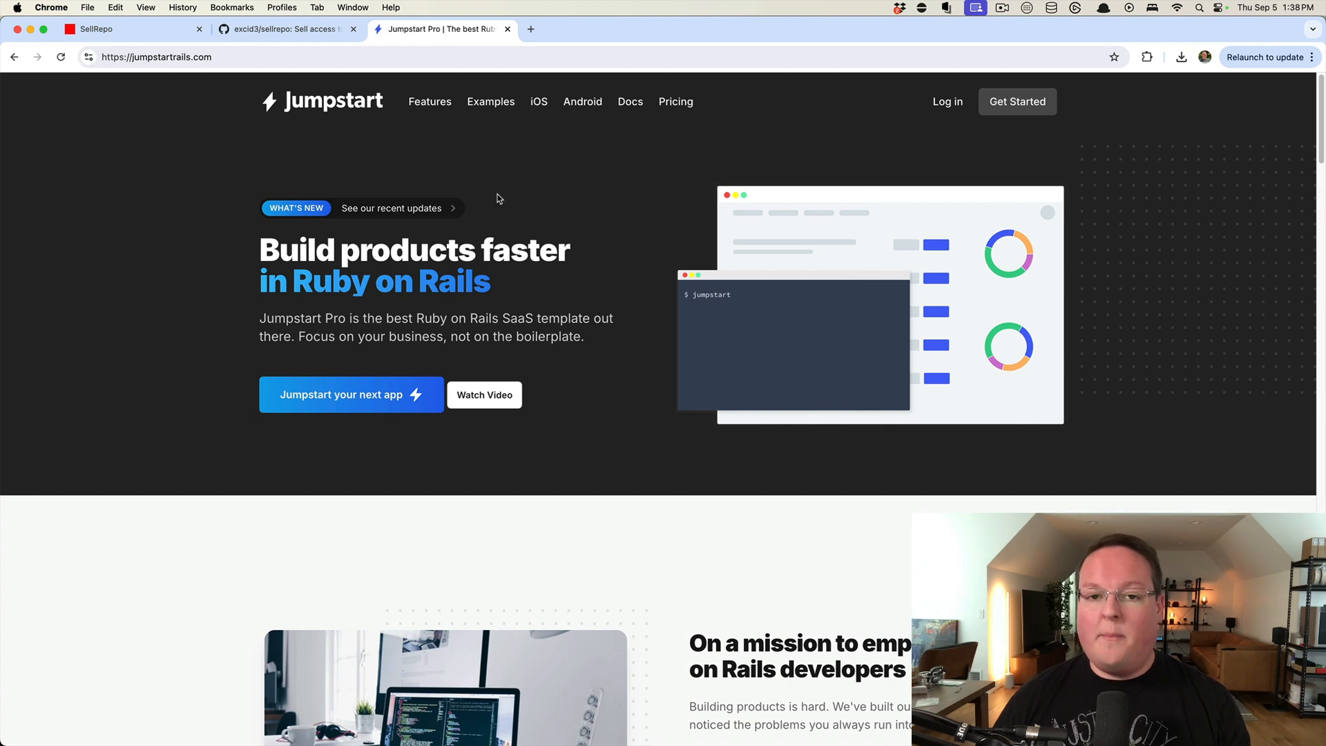
mouse_move(490, 195)
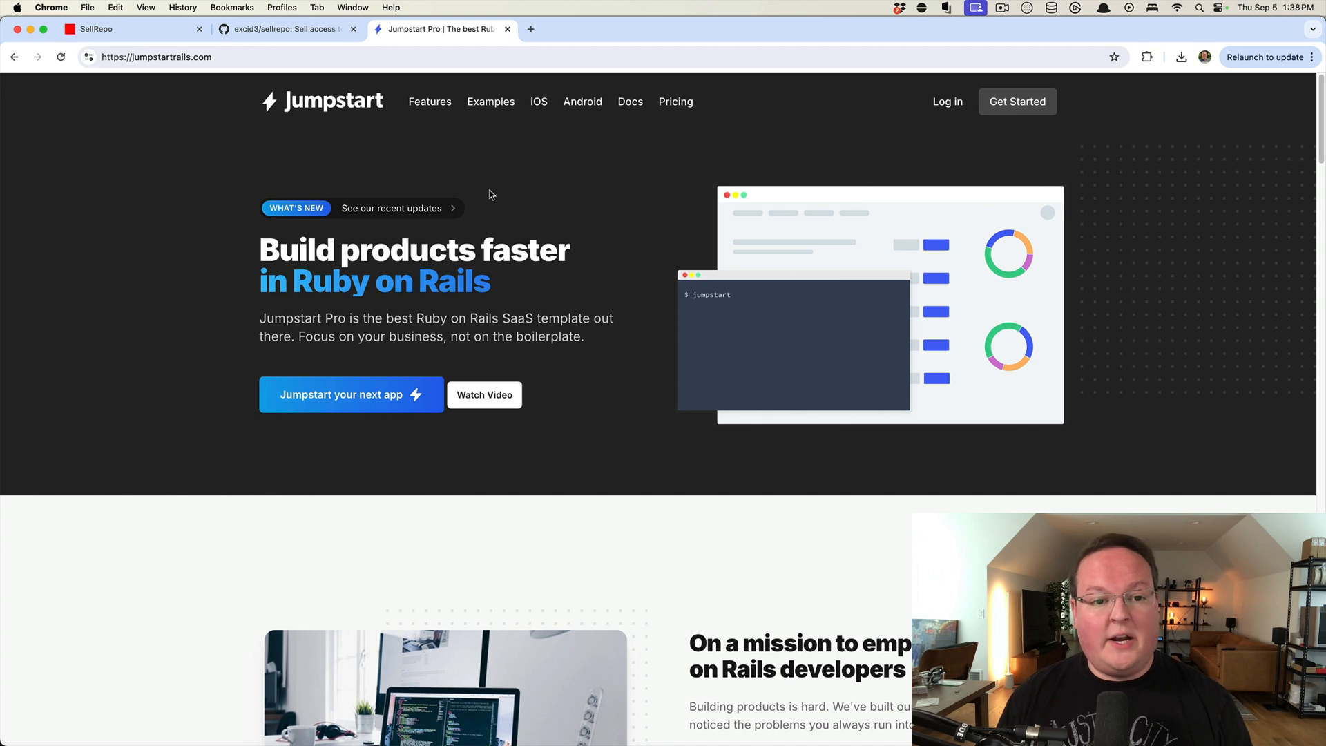
mouse_move(475, 196)
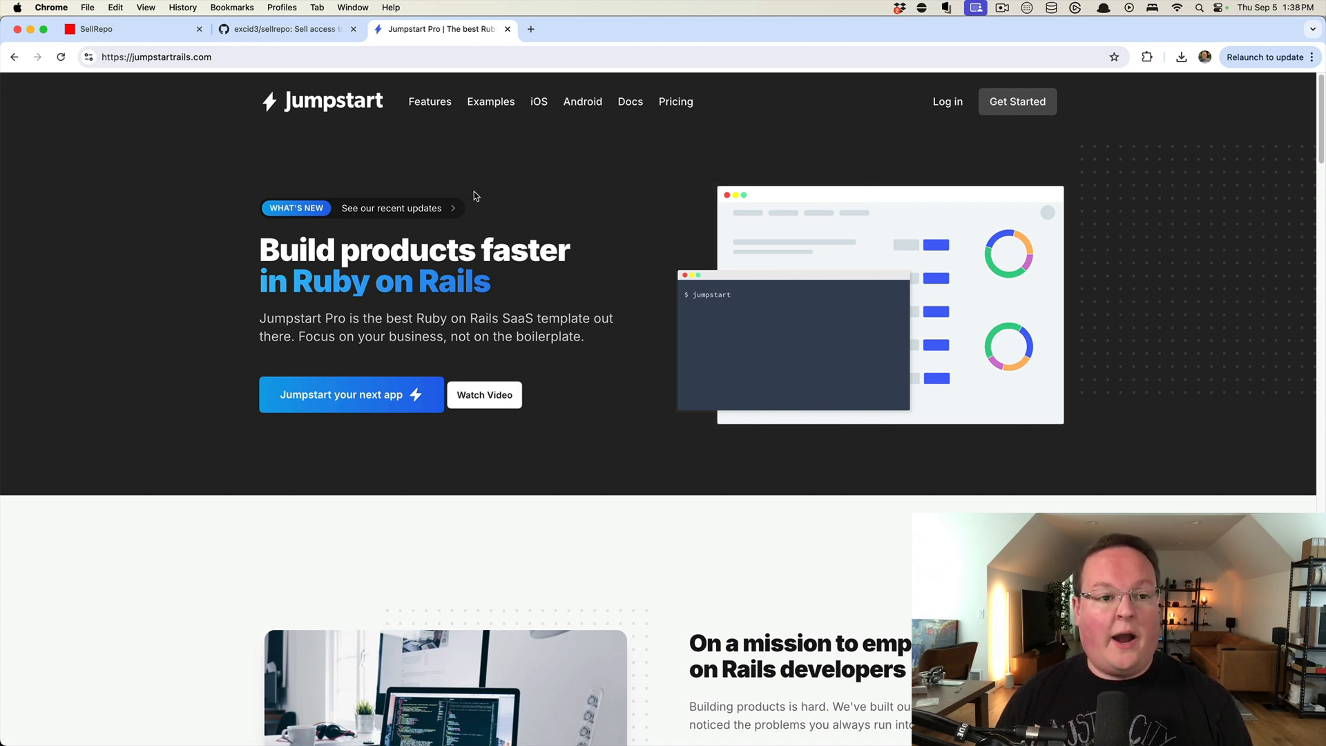
Step: Bring up the SellRepo storefront showing the SellRepo (Early Access) product page
click(131, 29)
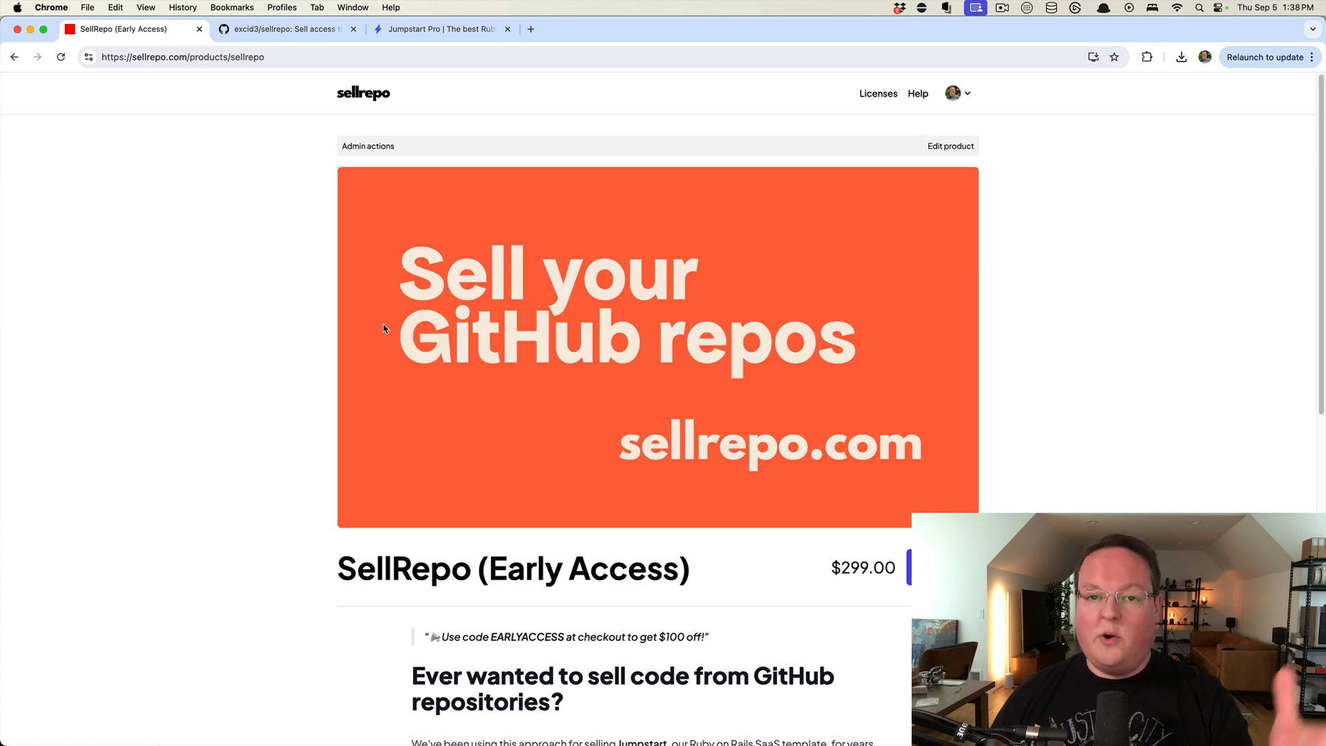
mouse_move(261, 360)
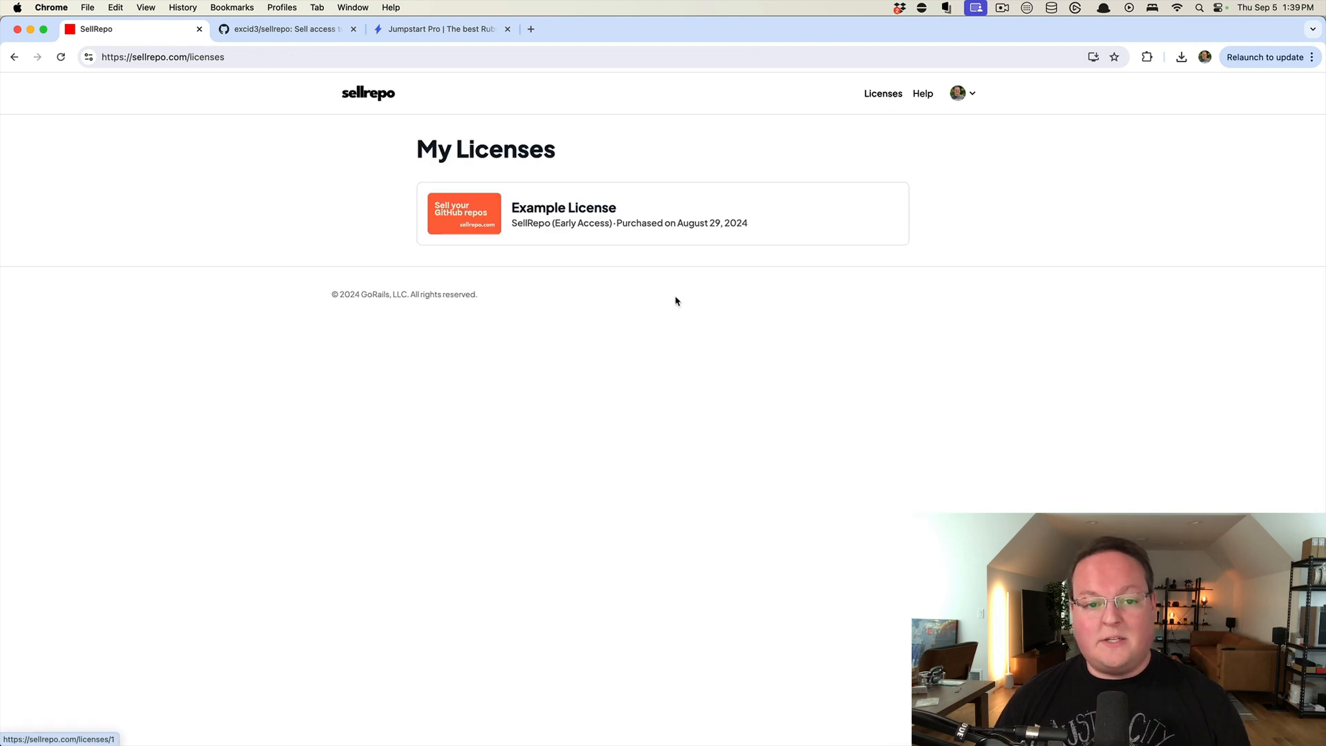
Step: Open the Example License and focus its GitHub username field
click(563, 207)
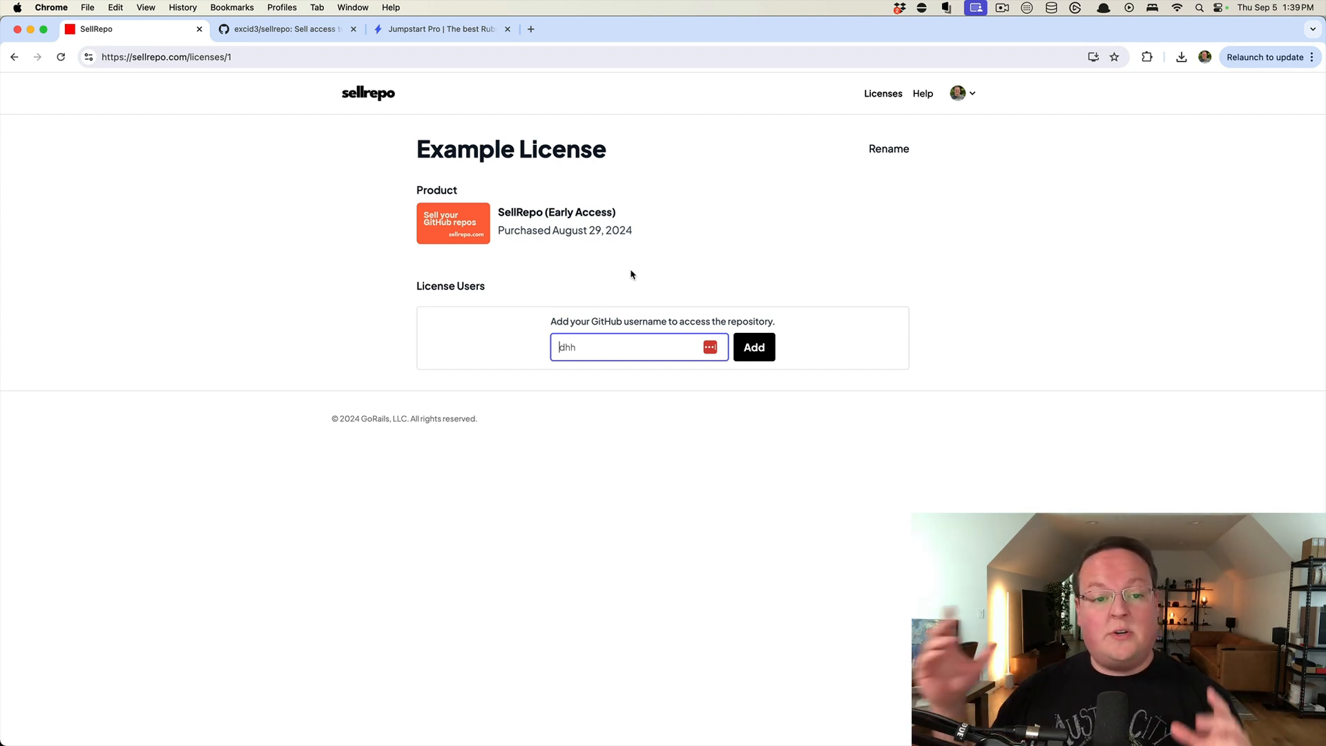
mouse_move(633, 271)
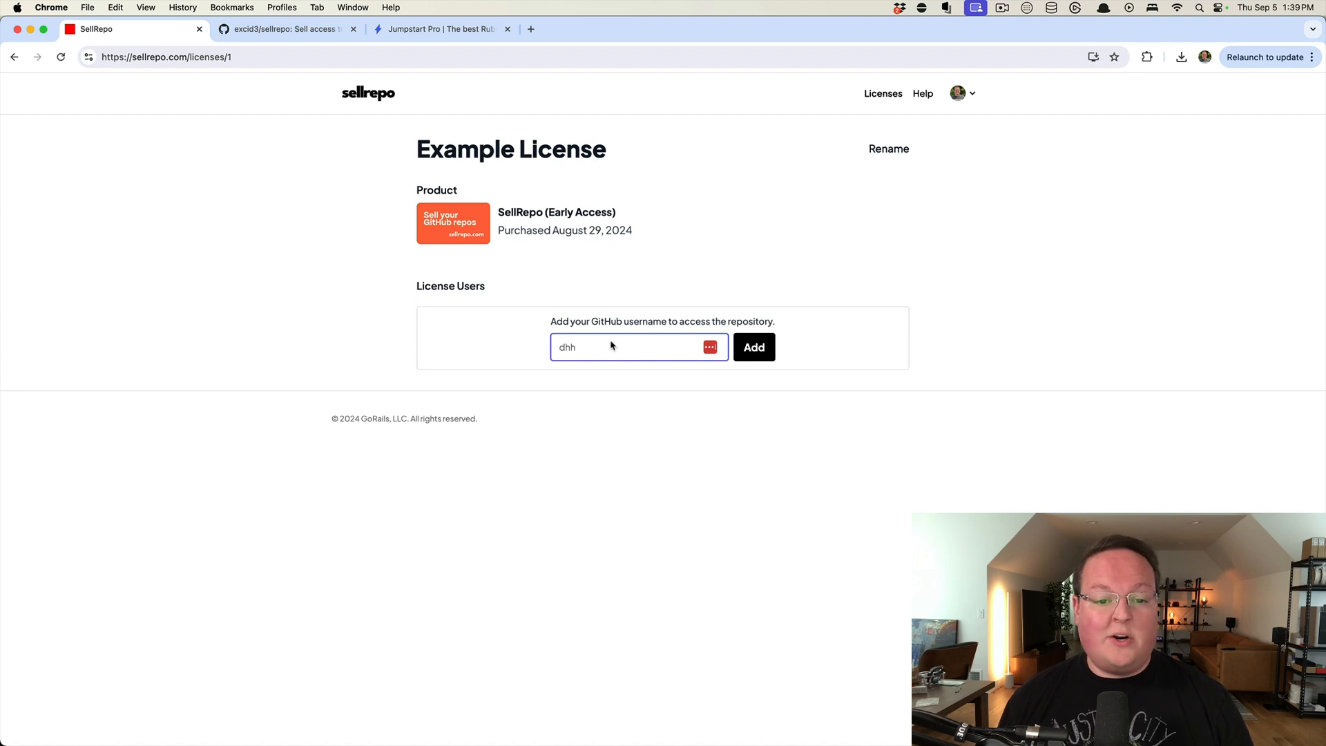
click(752, 347)
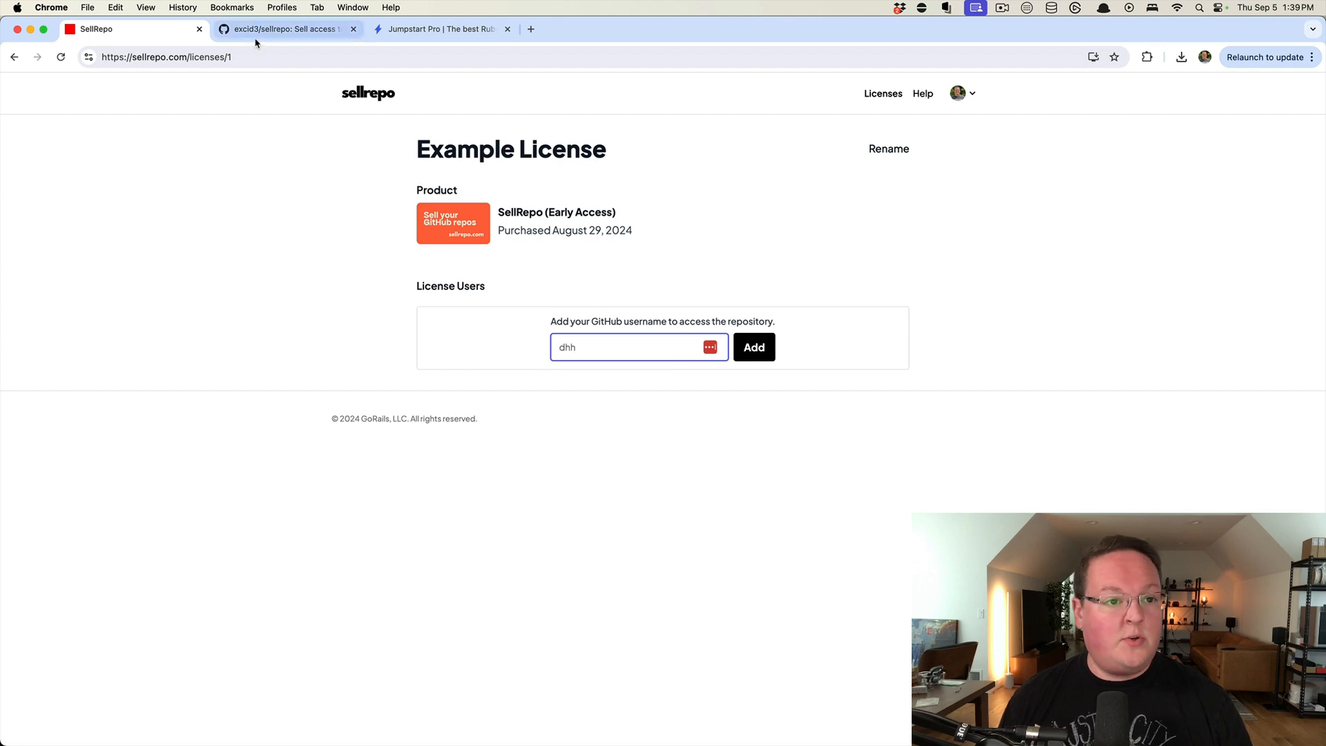
Step: Show the private excid3/sellrepo repository on GitHub
click(287, 29)
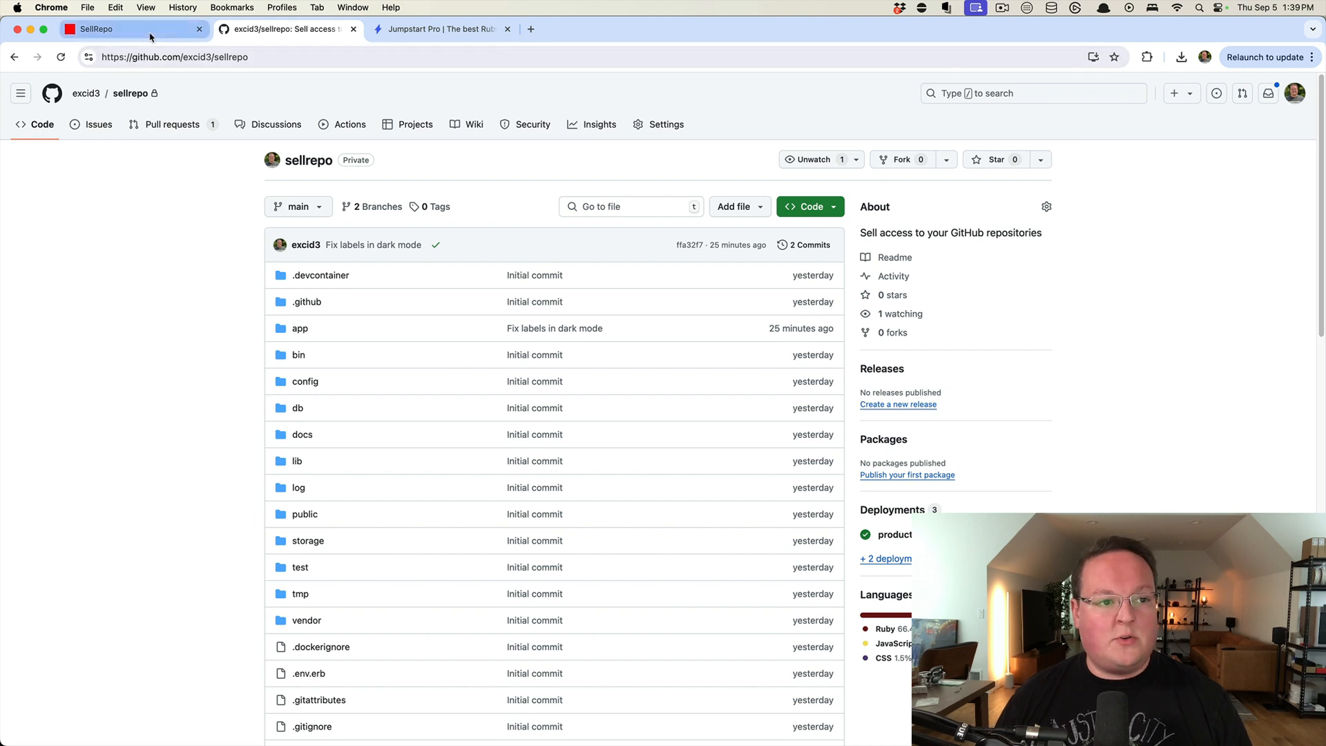
Step: From the SellRepo welcome page, open the store config editor (SellRepo, GoRails, LLC)
click(95, 29)
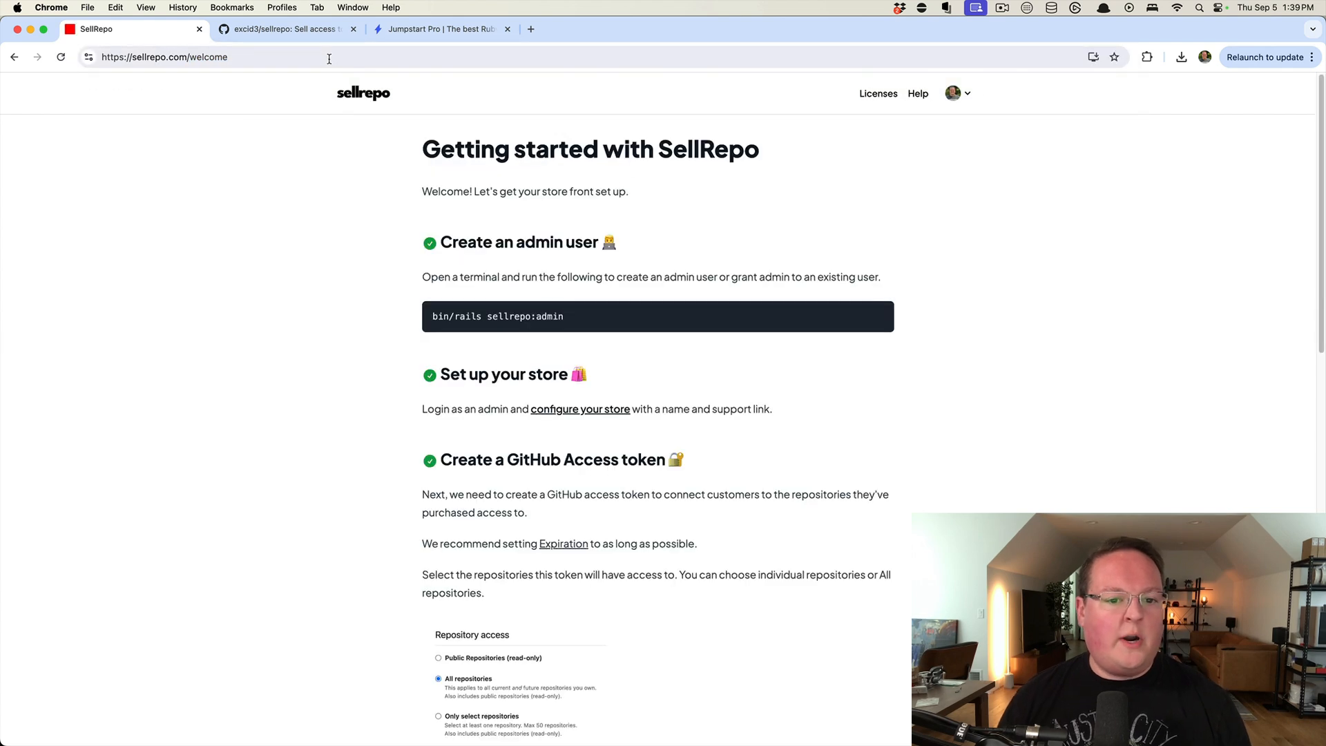
mouse_move(392, 307)
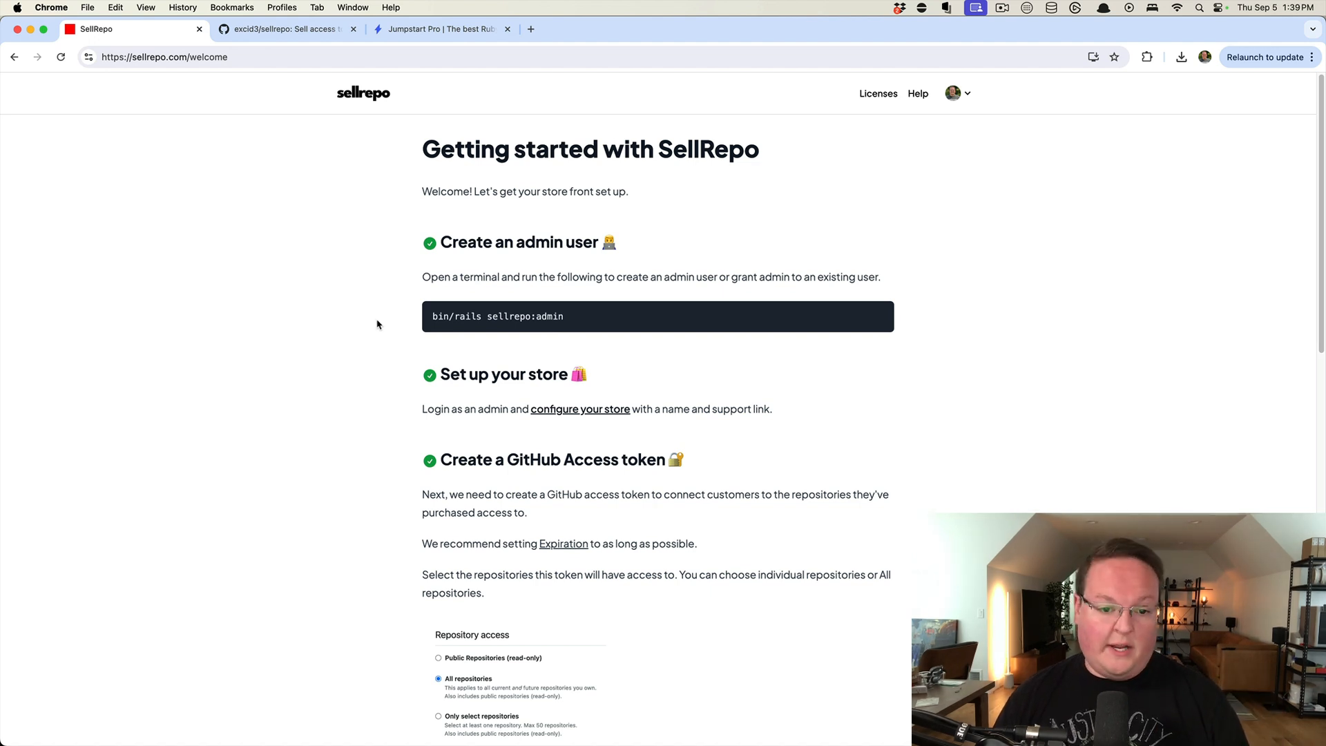
mouse_move(448, 326)
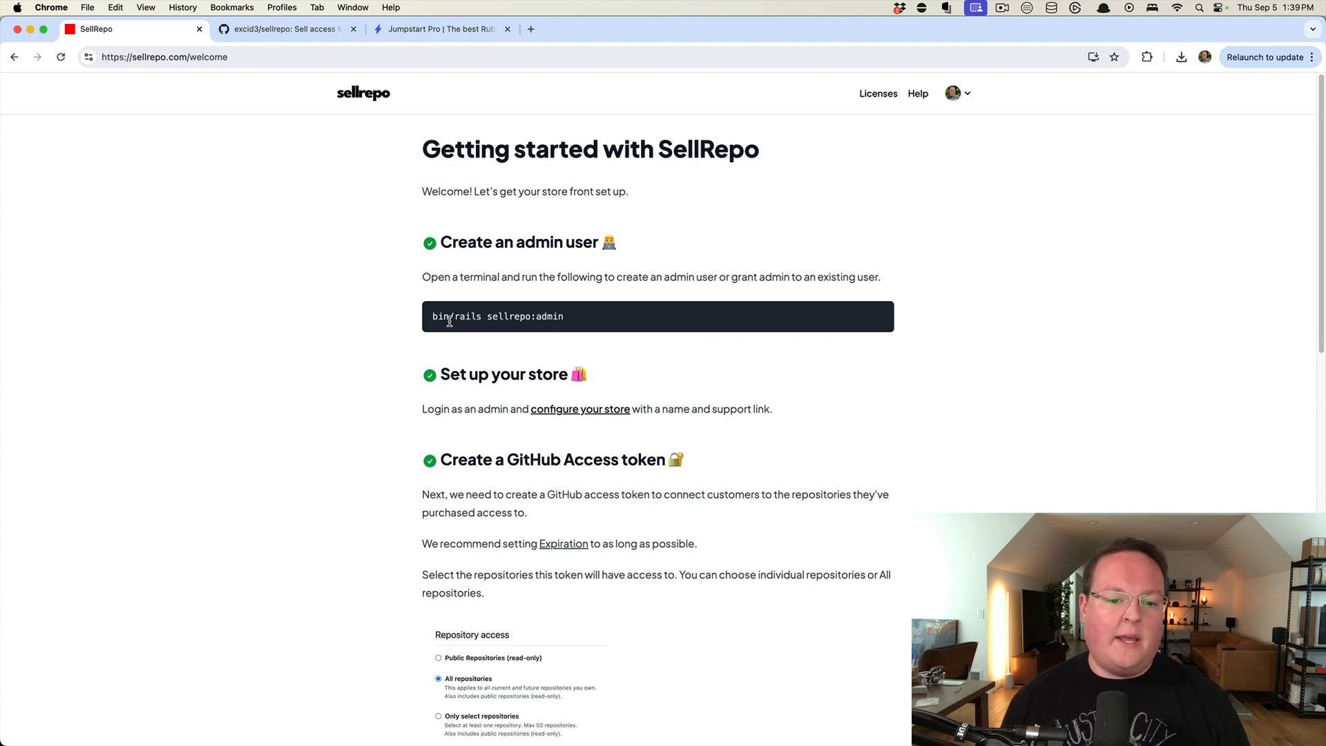
click(580, 408)
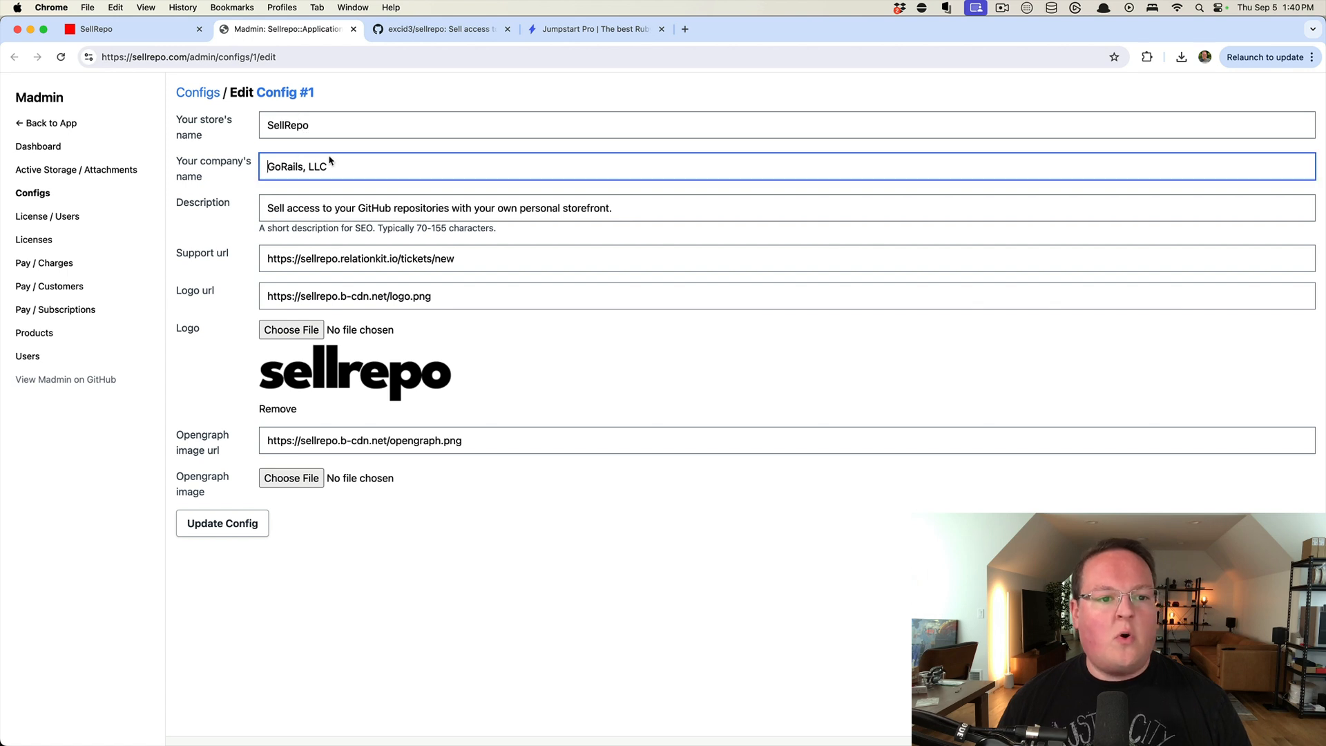
Step: Review the company name and logo URL settings, then return to the getting-started guide
click(436, 208)
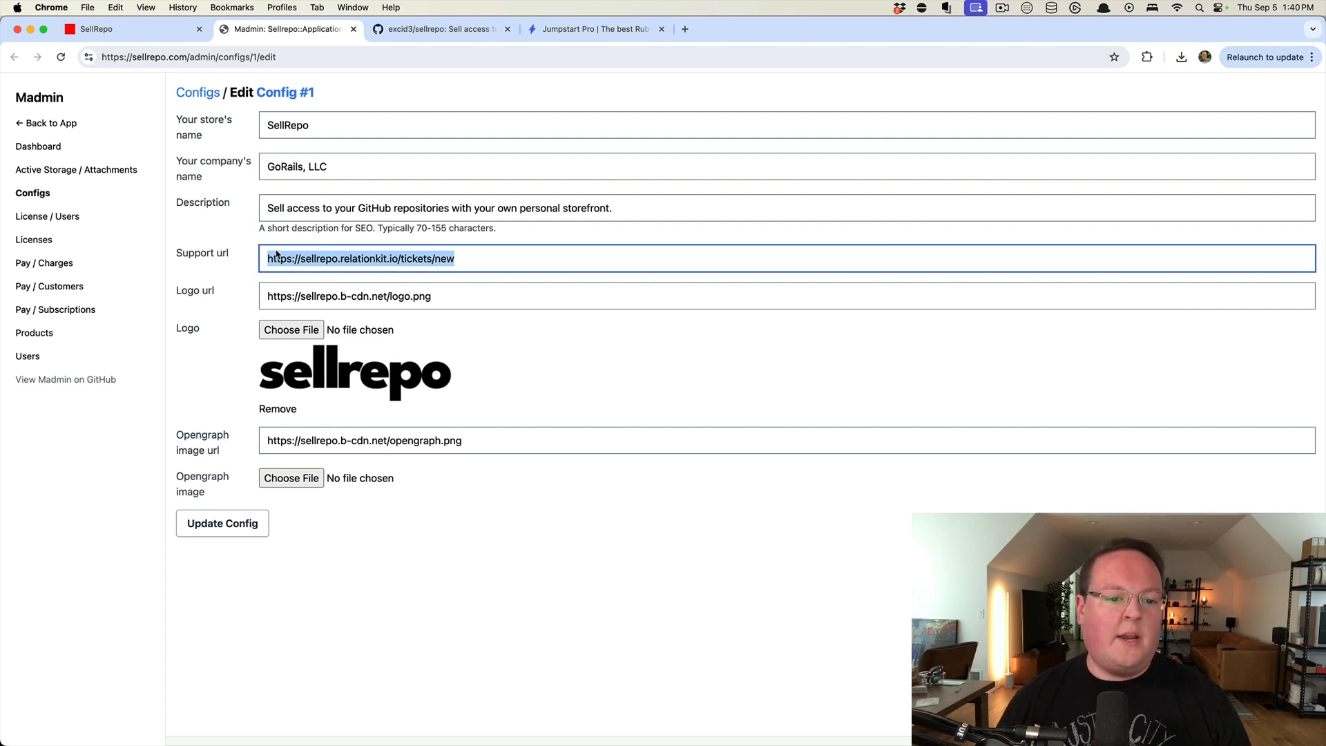
click(347, 296)
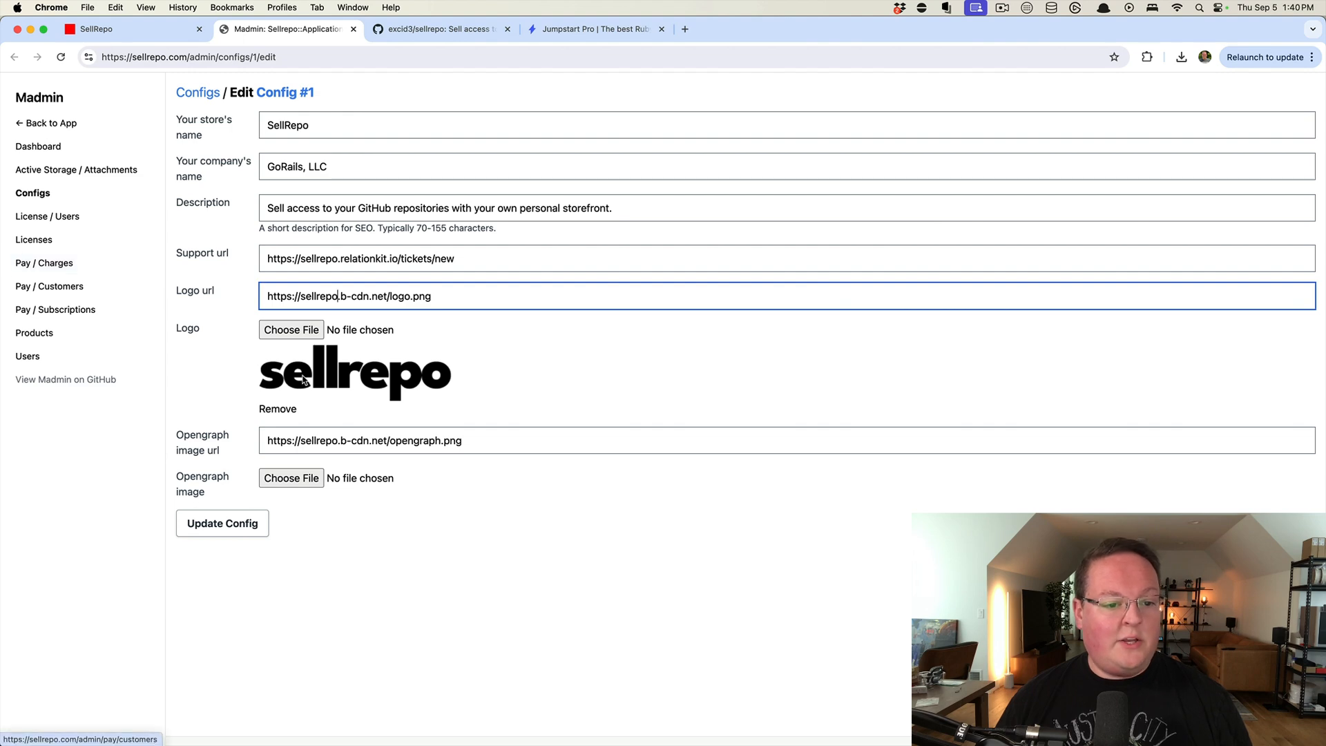
click(127, 29)
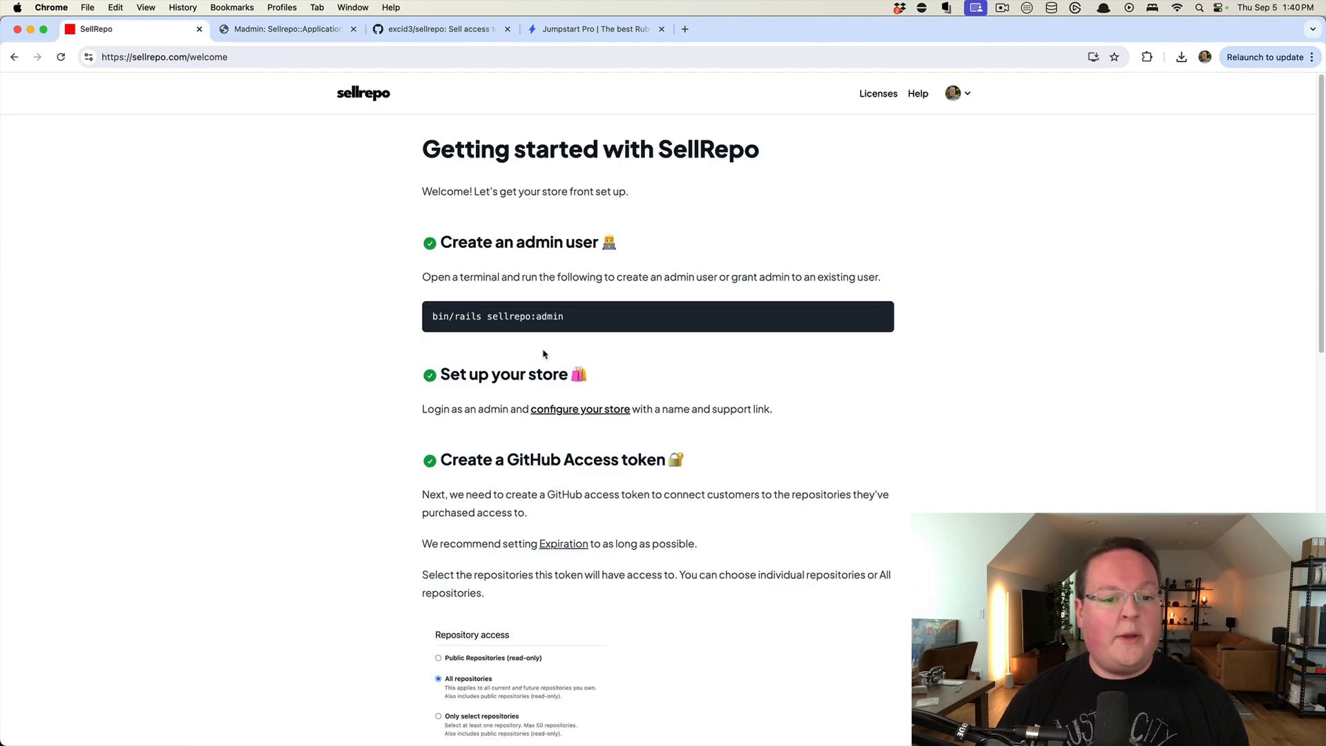
Step: Scroll to the create-a-product step and open the New Product form
scroll(down, 3)
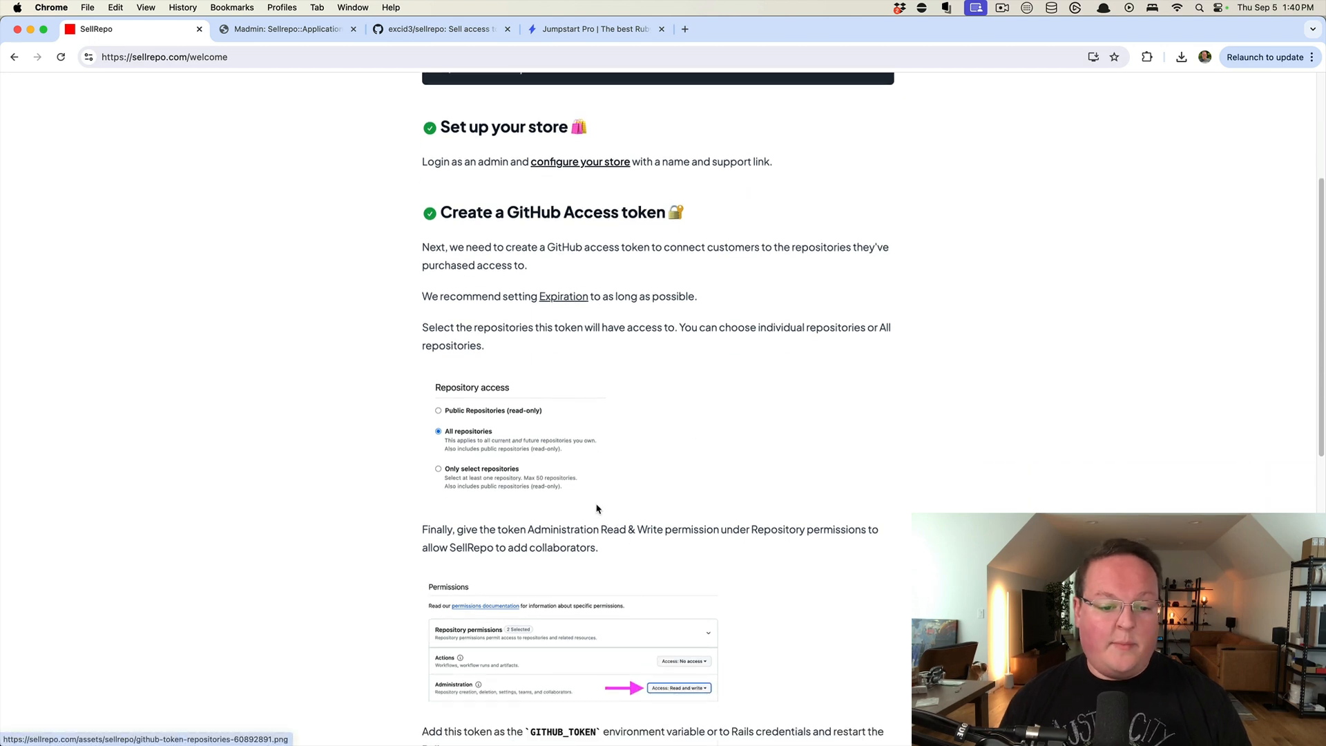
scroll(down, 3)
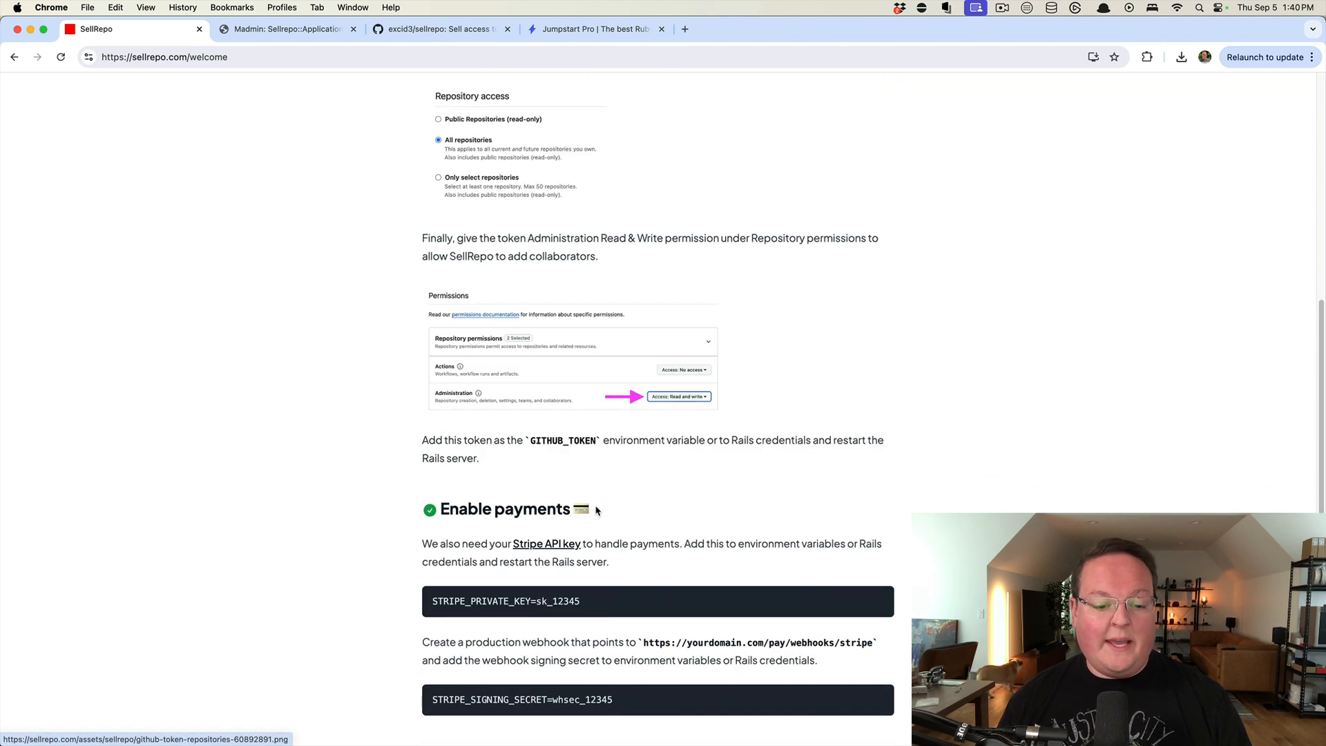
scroll(down, 3)
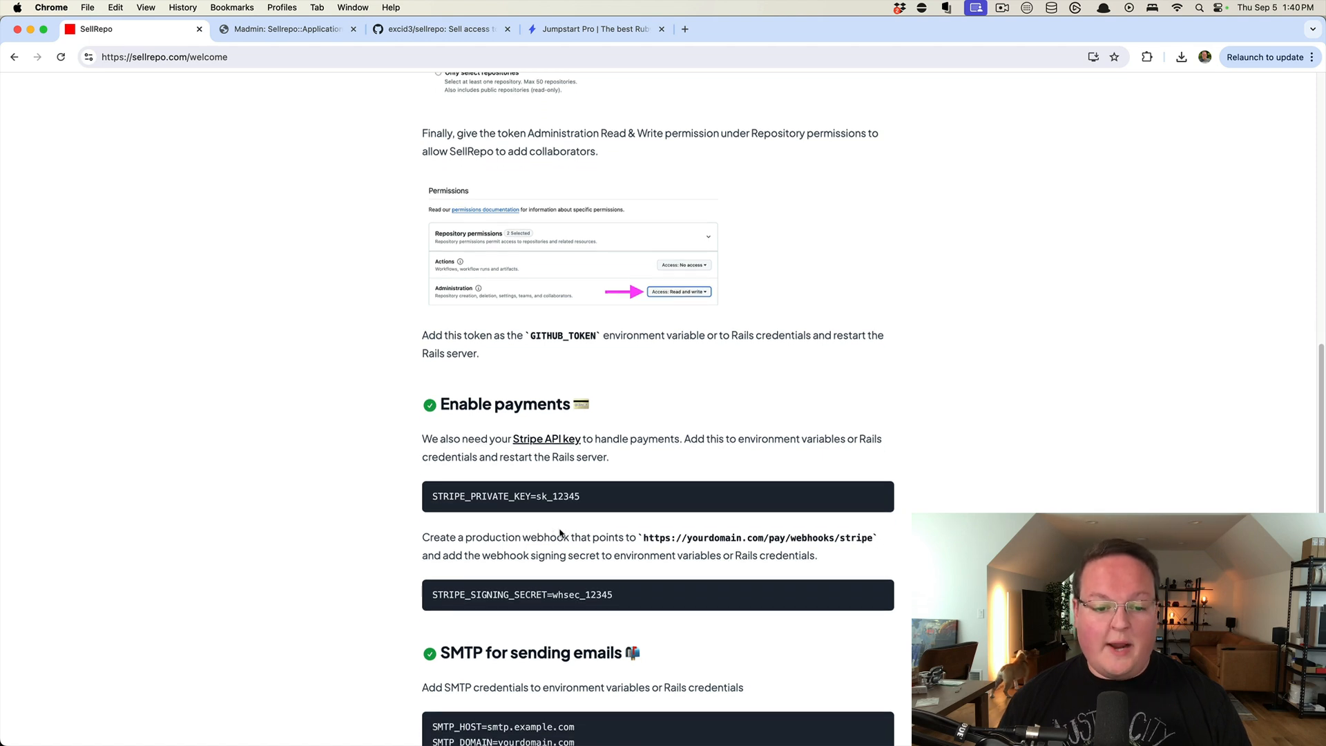
mouse_move(634, 548)
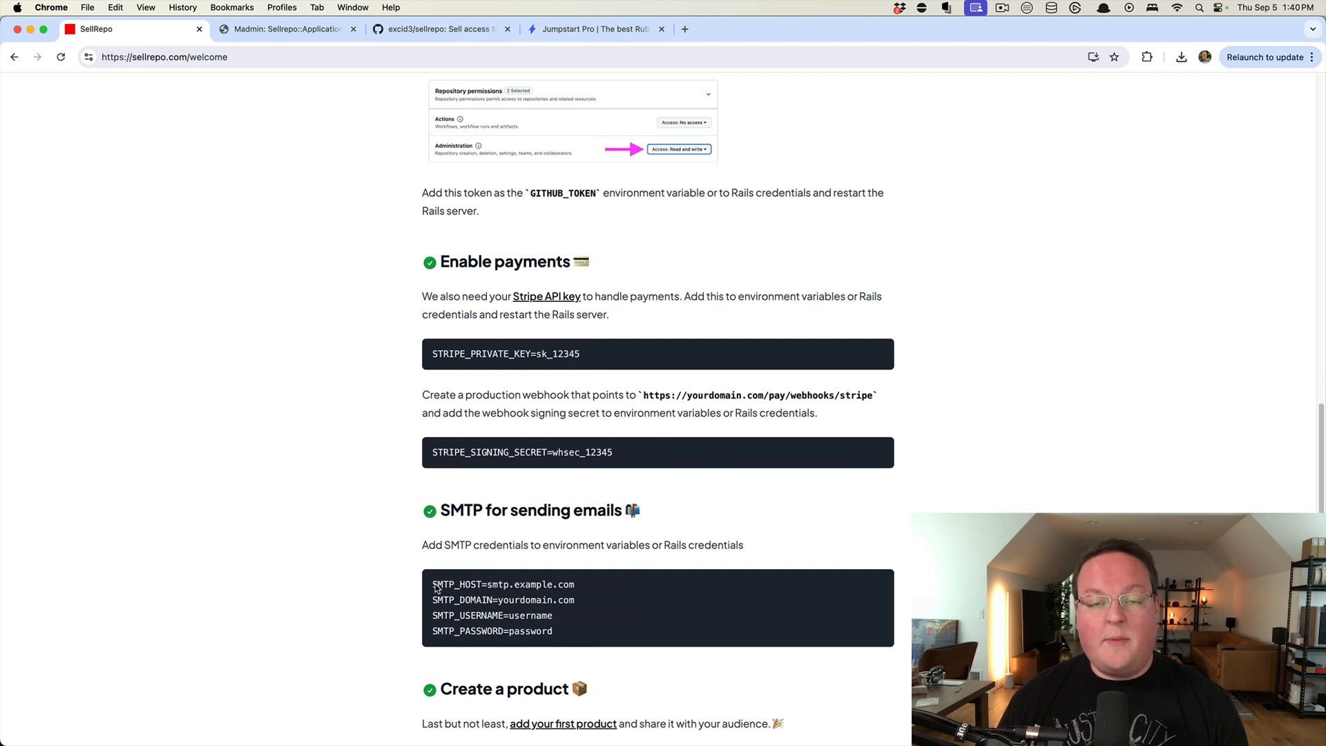
scroll(down, 3)
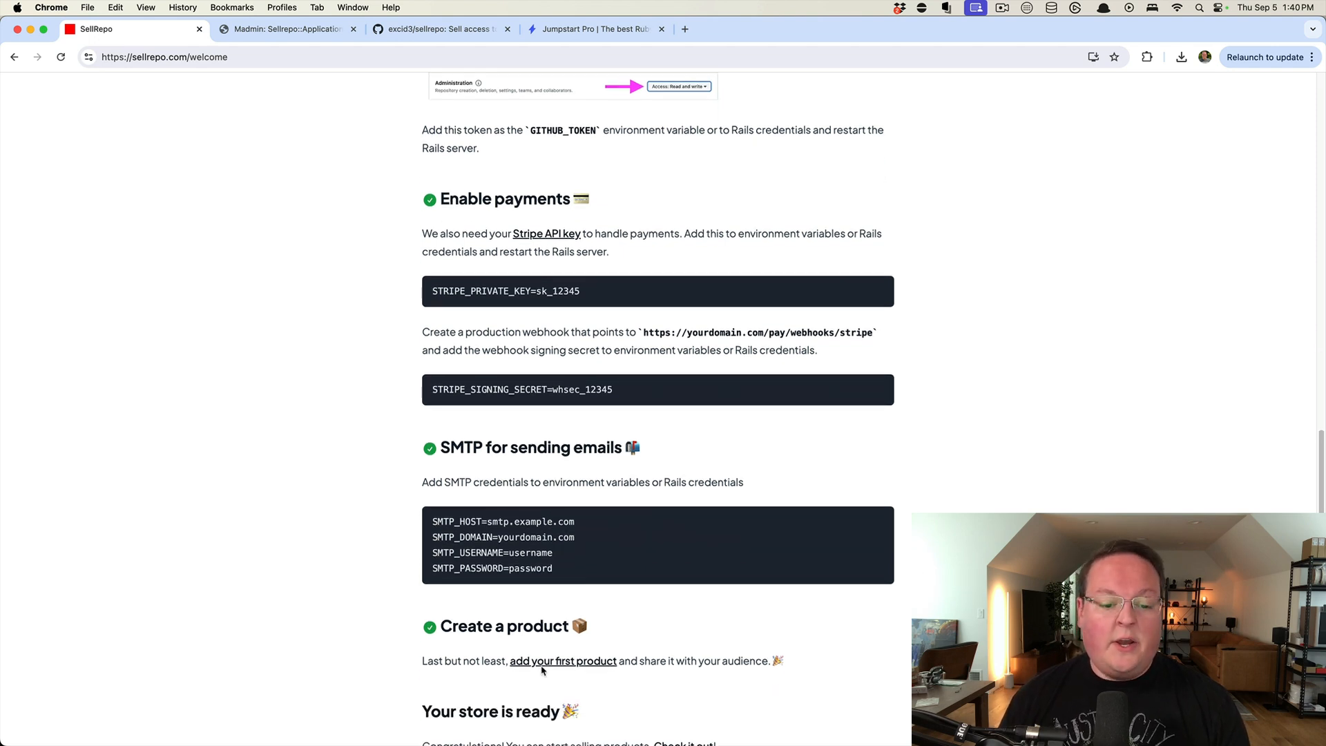
click(562, 660)
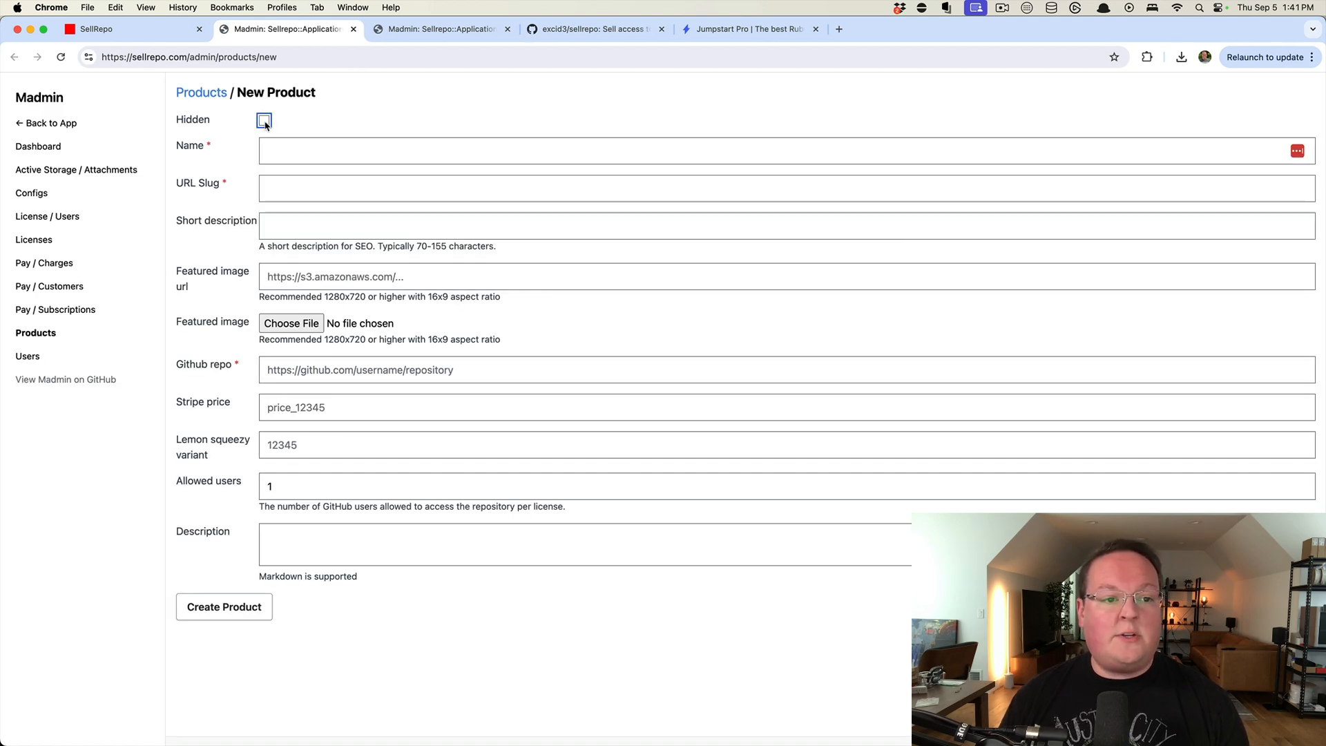
Step: Go over the hidden, short description, featured image URL and GitHub repo fields
click(264, 120)
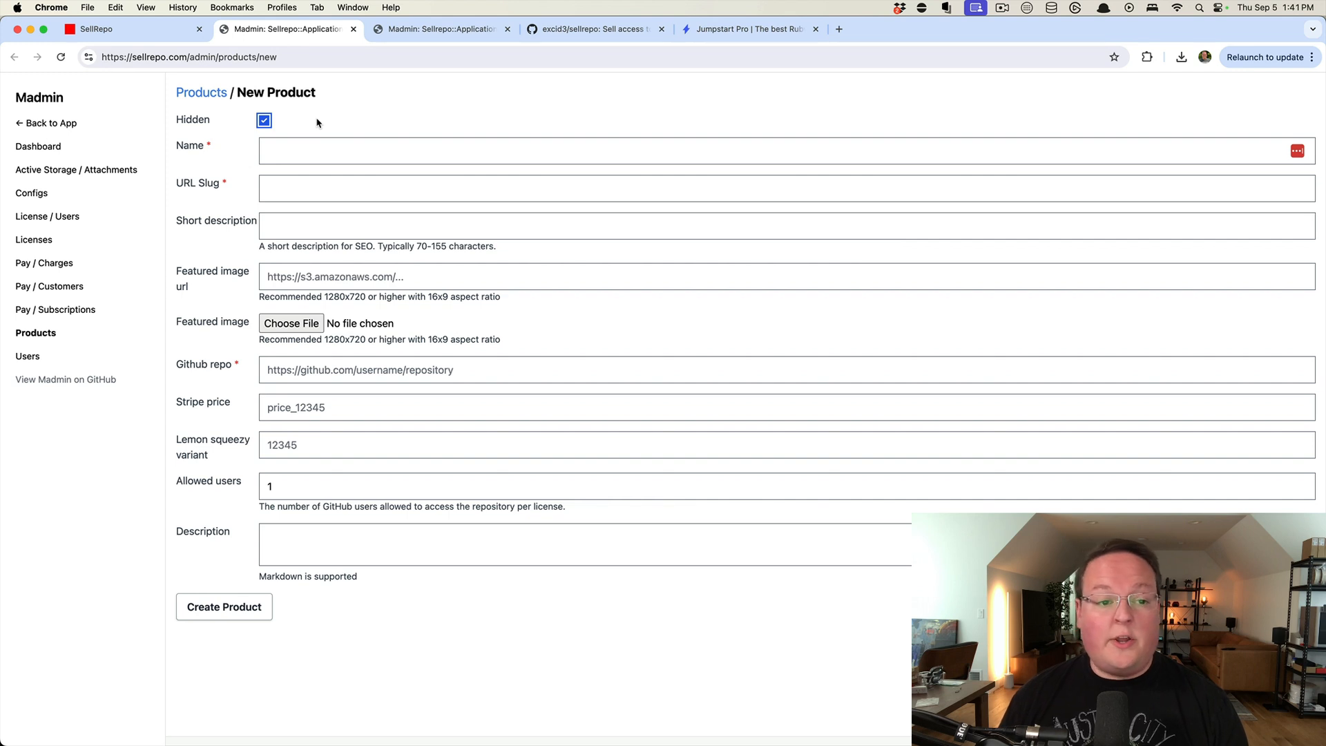
click(786, 226)
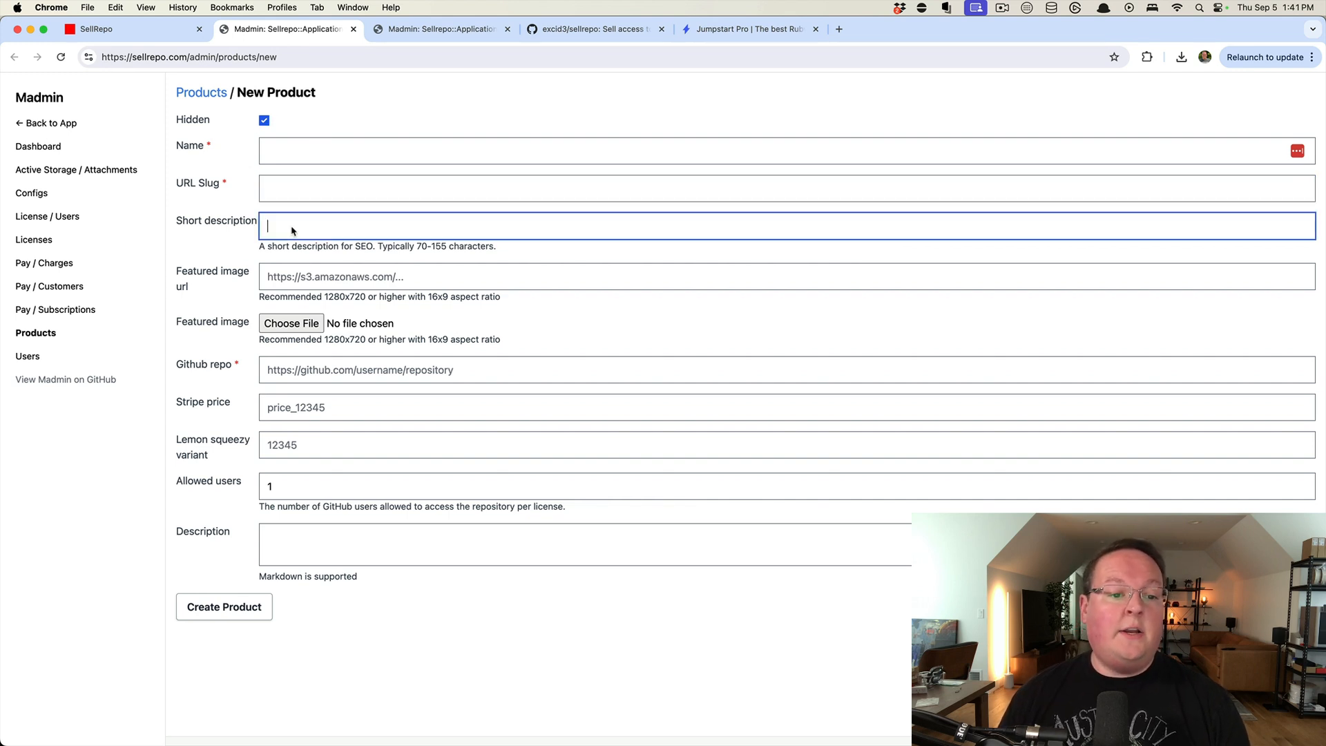
click(786, 276)
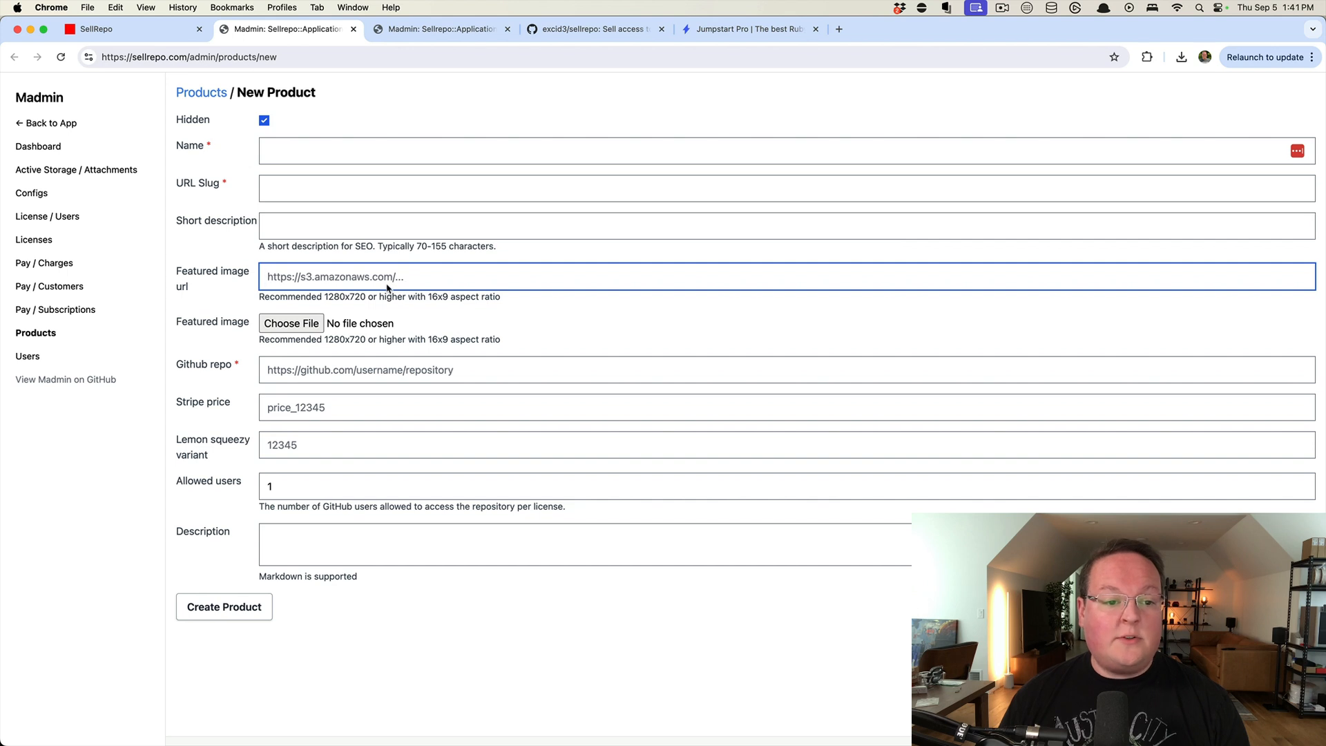
mouse_move(354, 338)
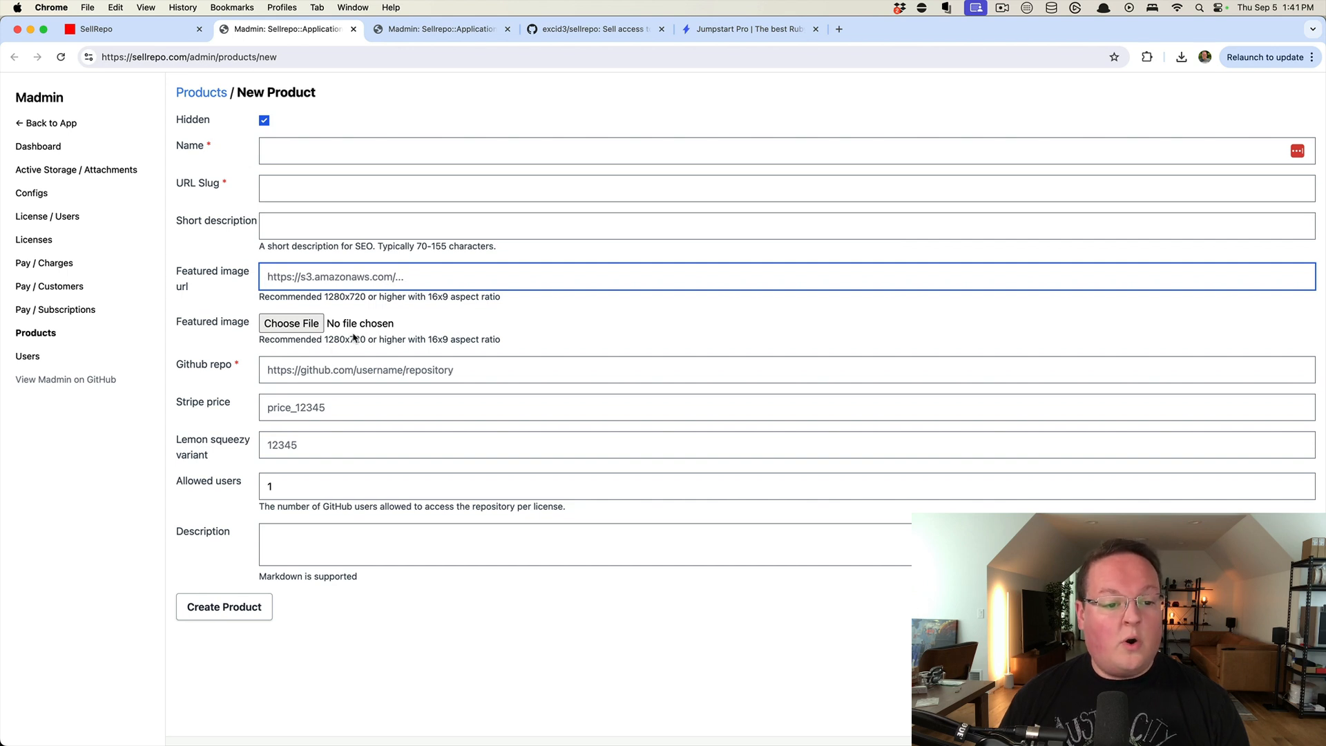
click(787, 370)
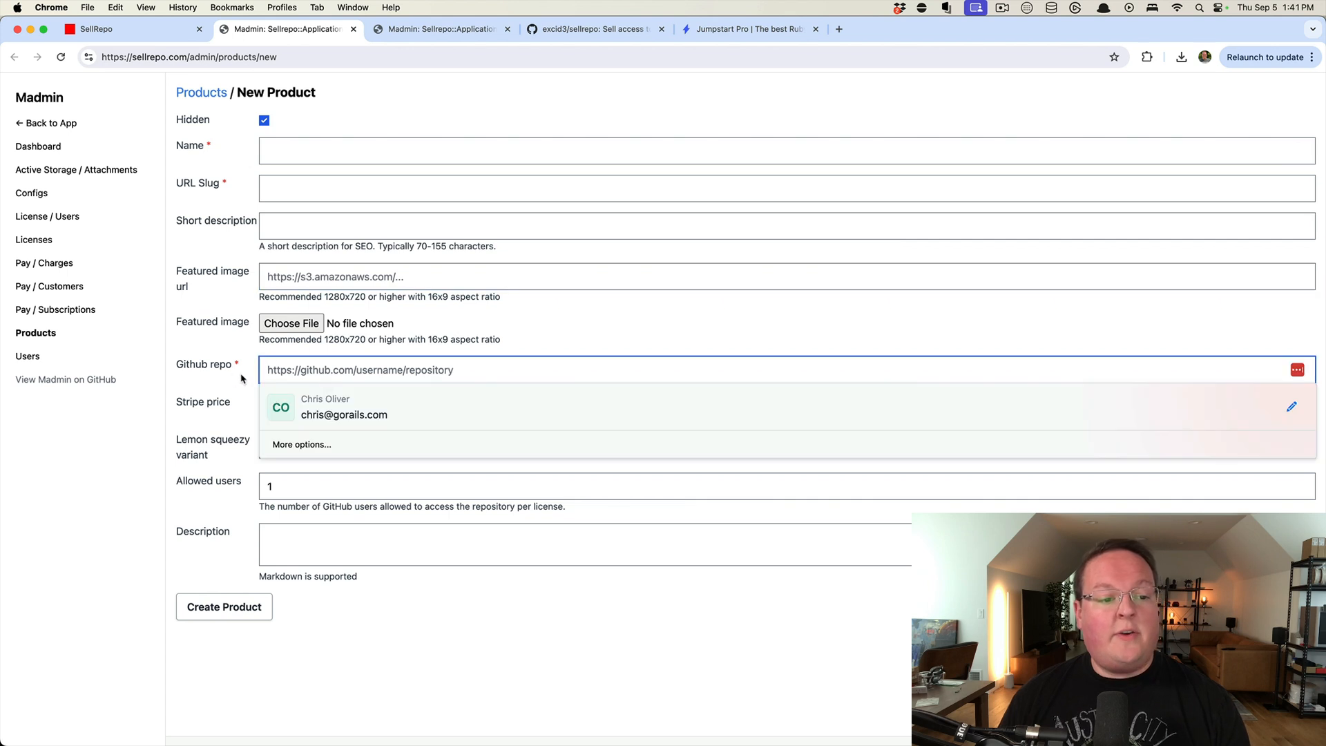
Step: Check the allowed users and description fields, then return to the live sales page
click(786, 407)
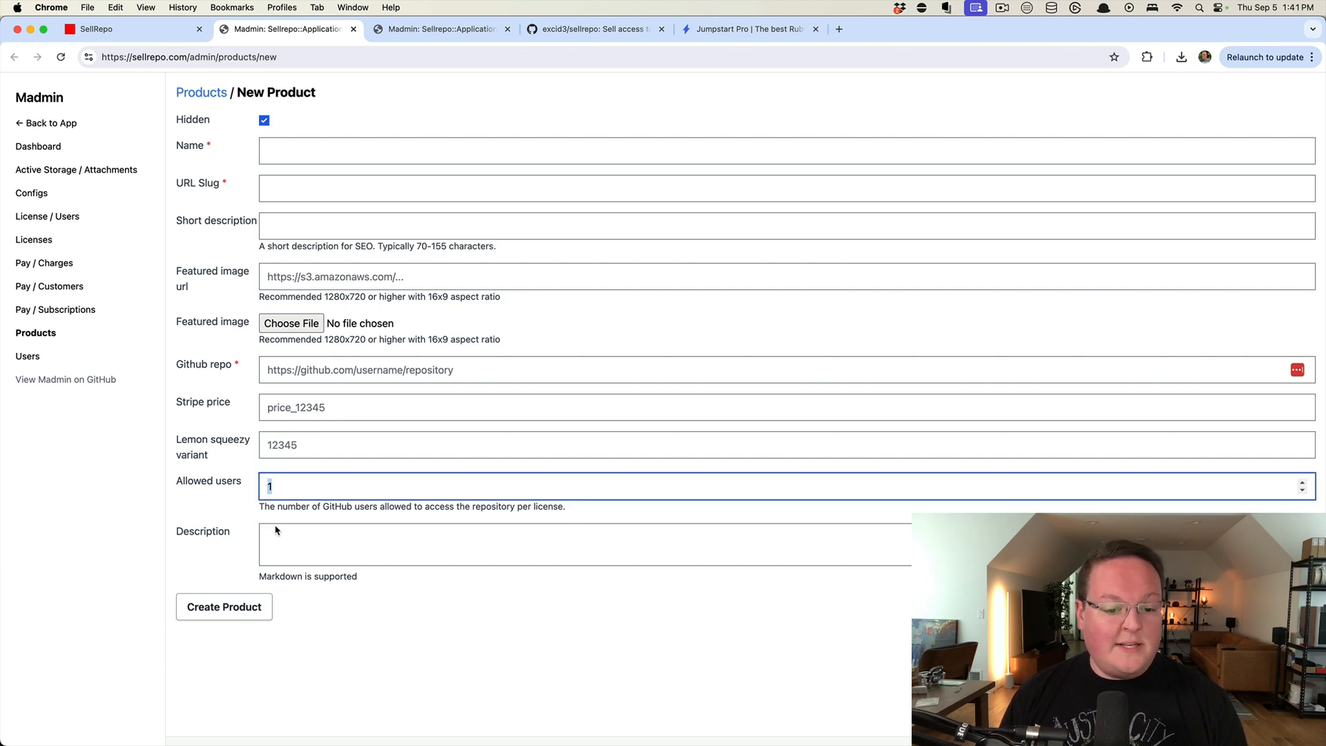
click(583, 543)
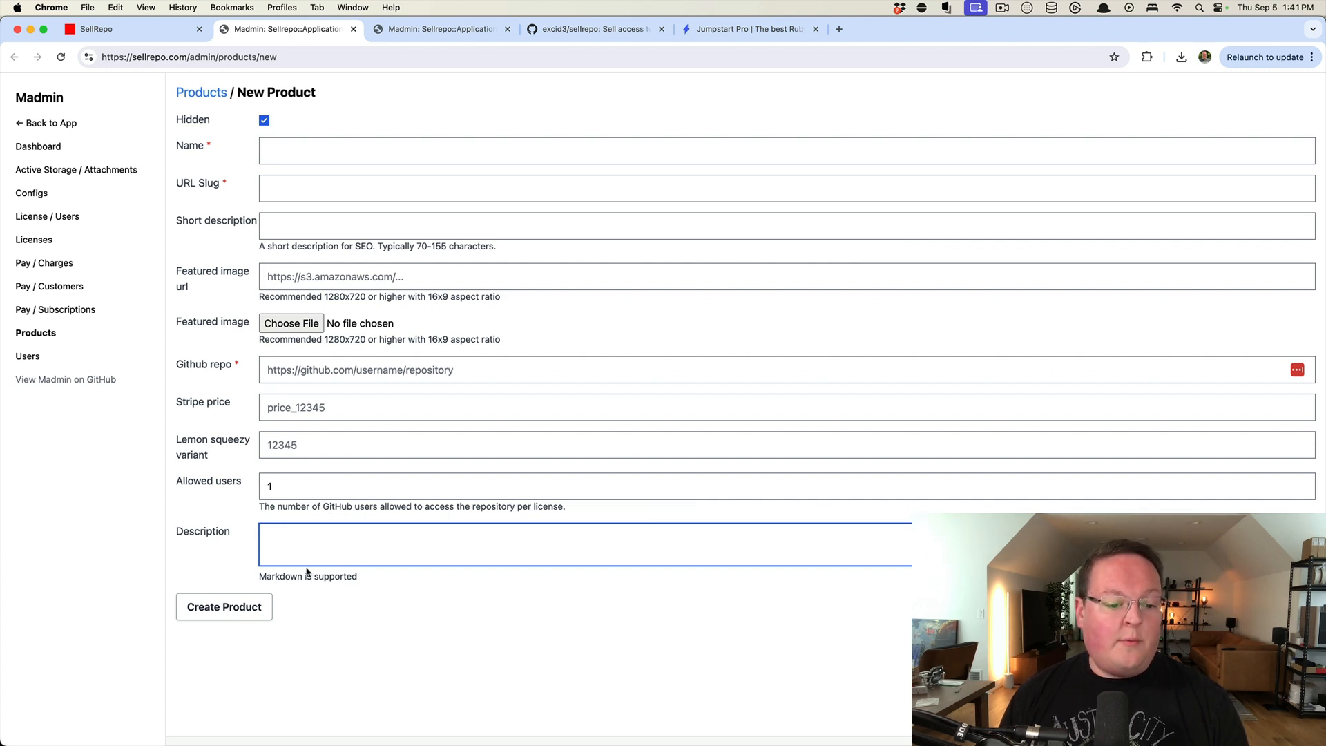
click(102, 29)
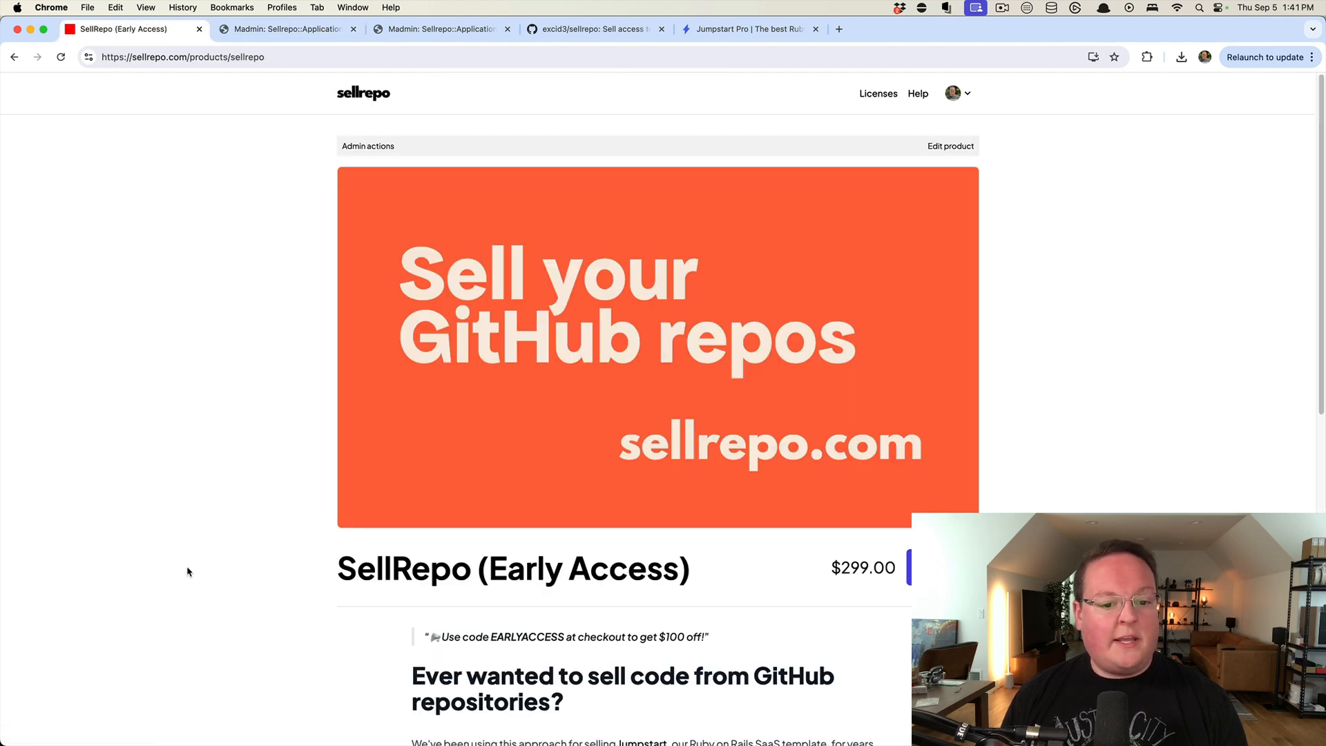
mouse_move(455, 452)
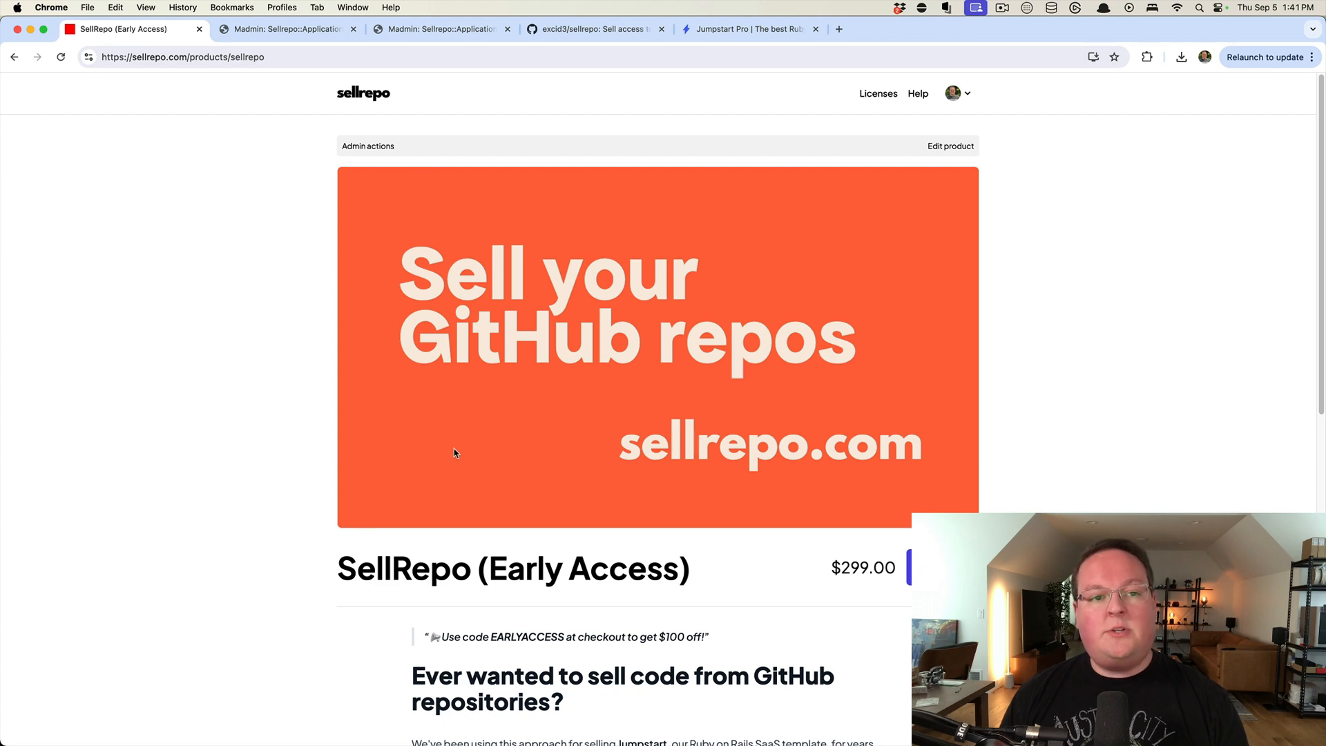
Step: Scroll through the Early Access sales page's fees and onboarding pitch
scroll(down, 3)
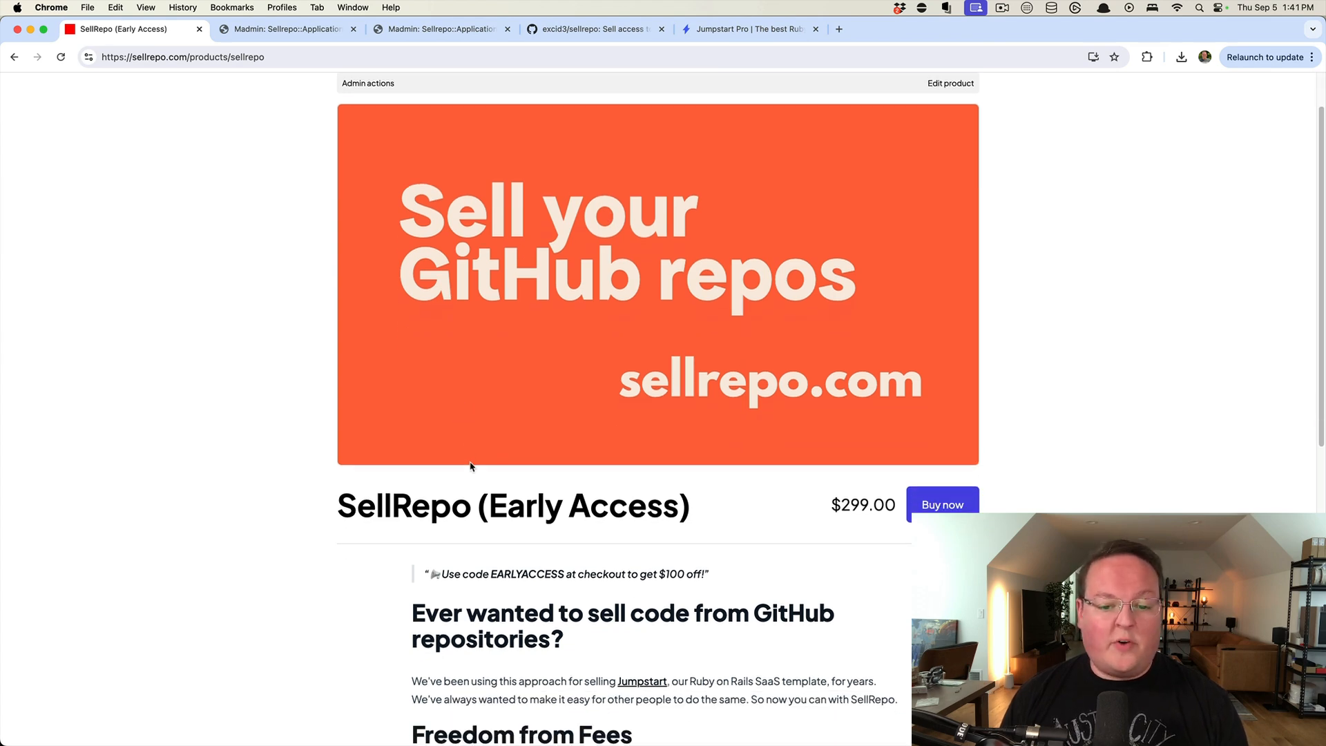
scroll(down, 3)
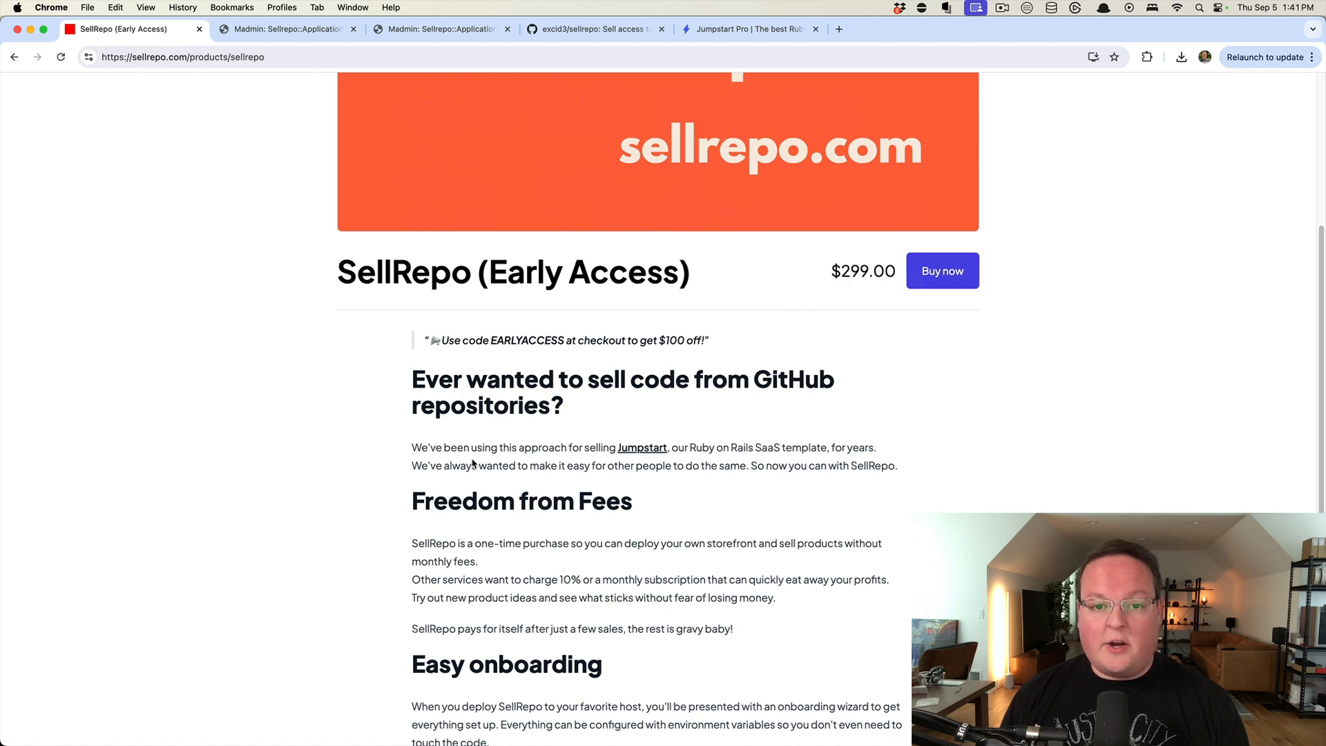
scroll(down, 3)
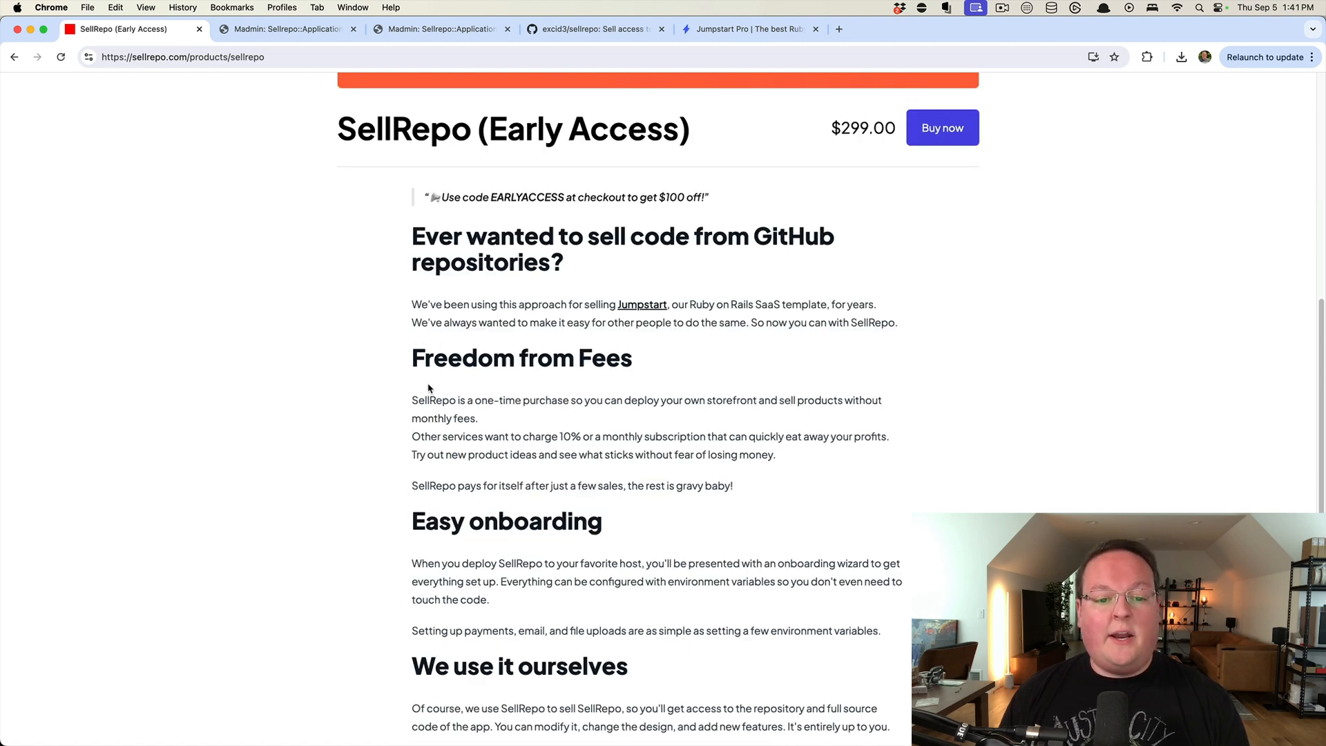
scroll(down, 3)
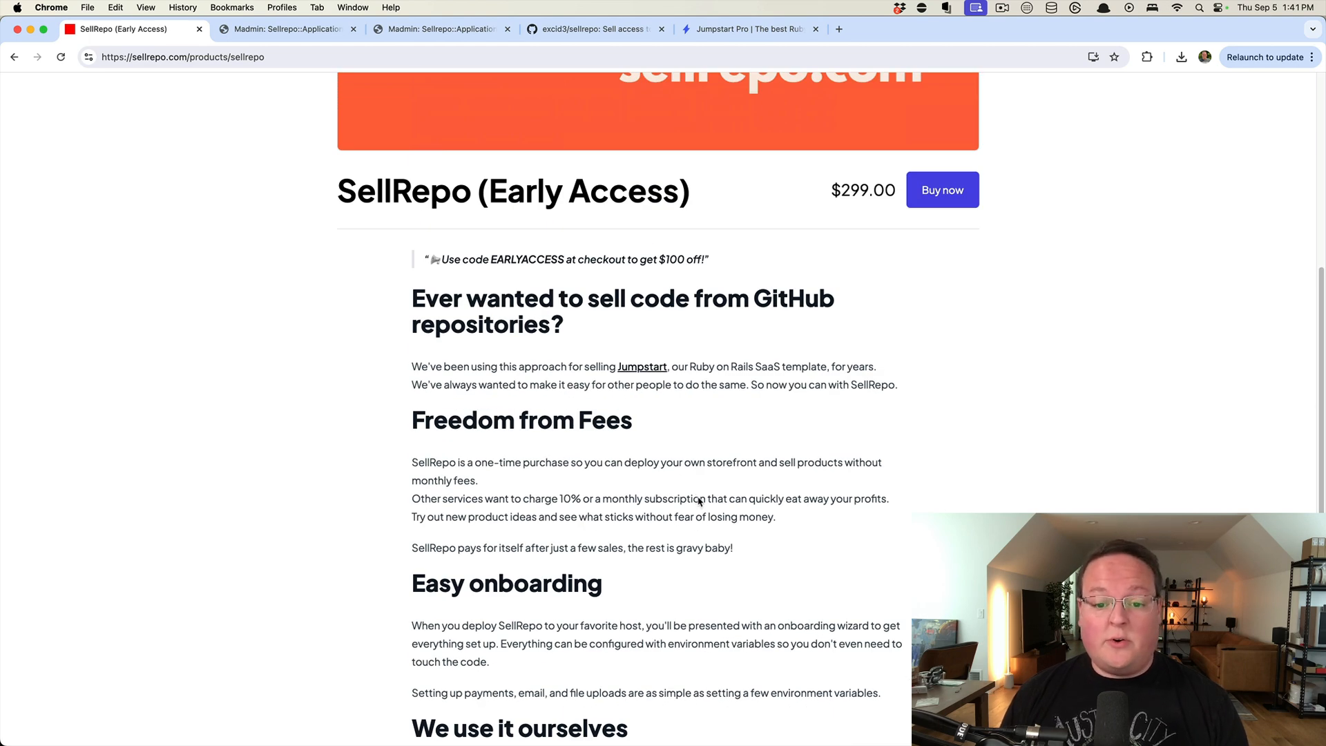
scroll(down, 3)
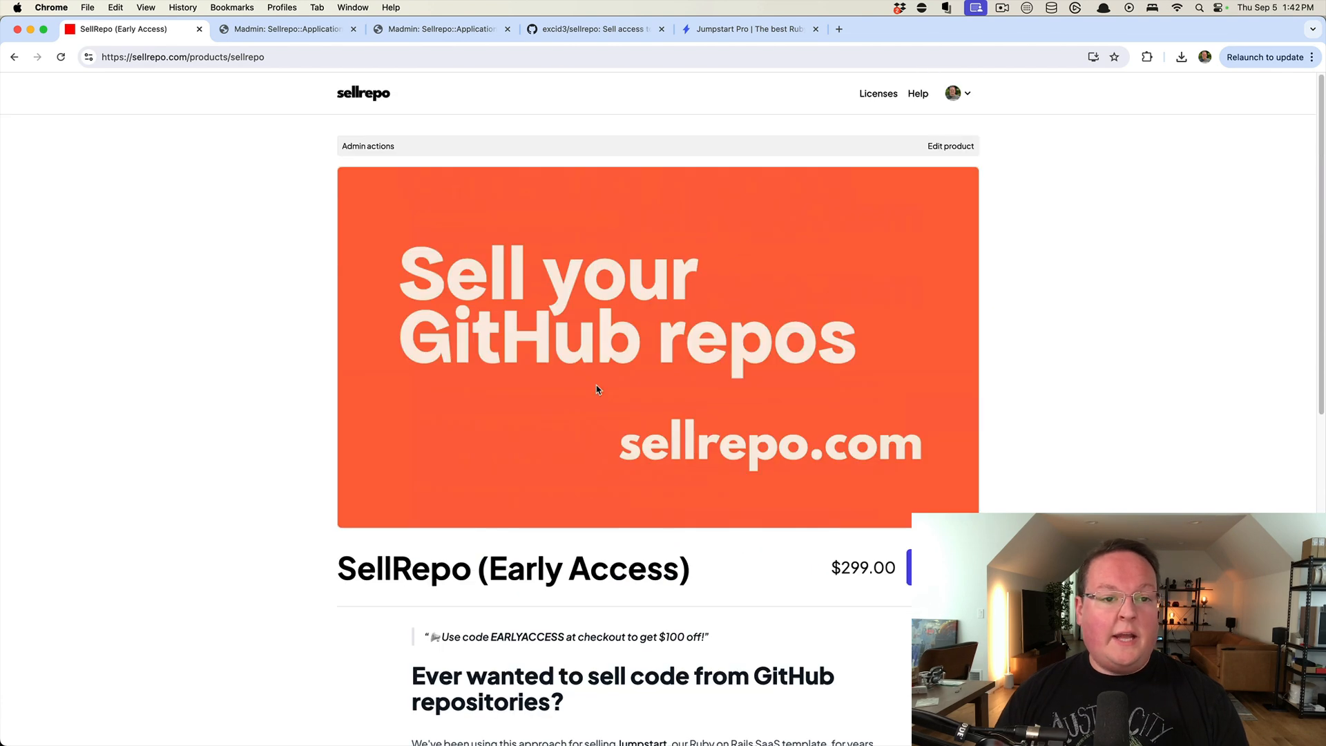
mouse_move(620, 152)
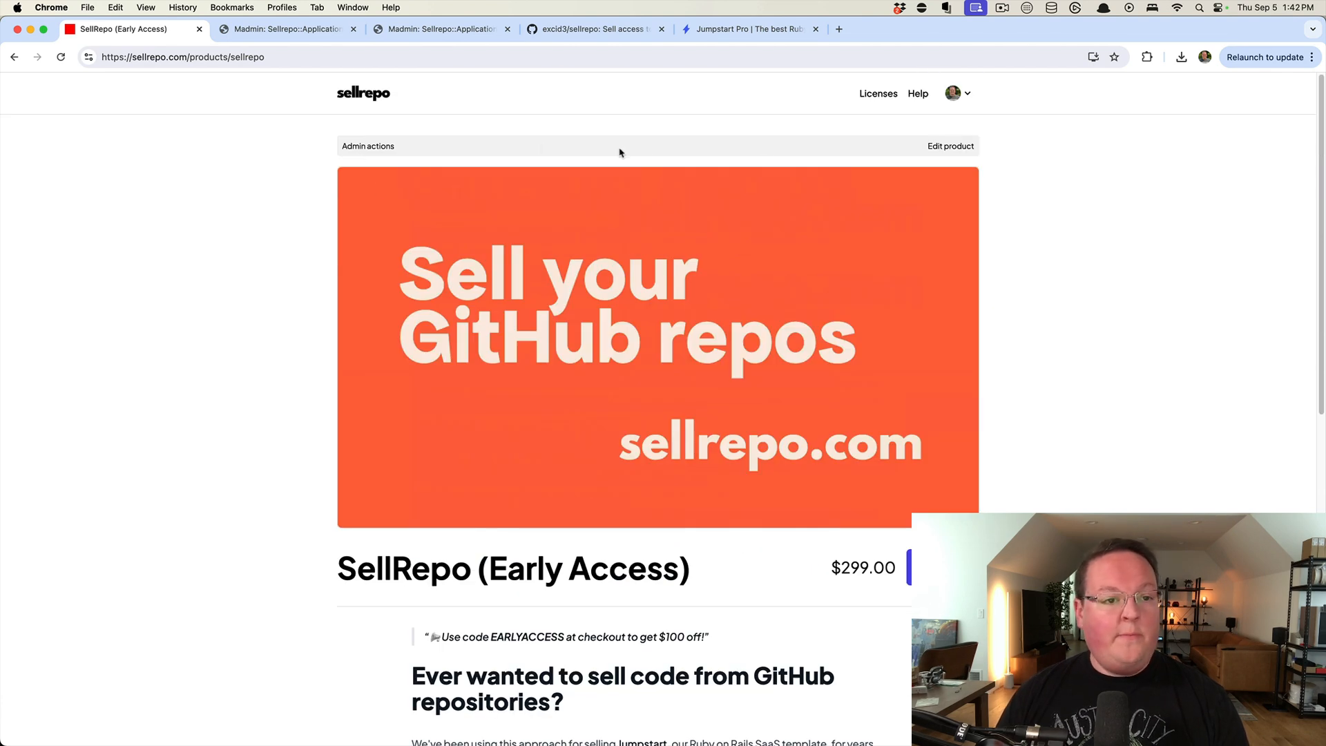
mouse_move(290, 226)
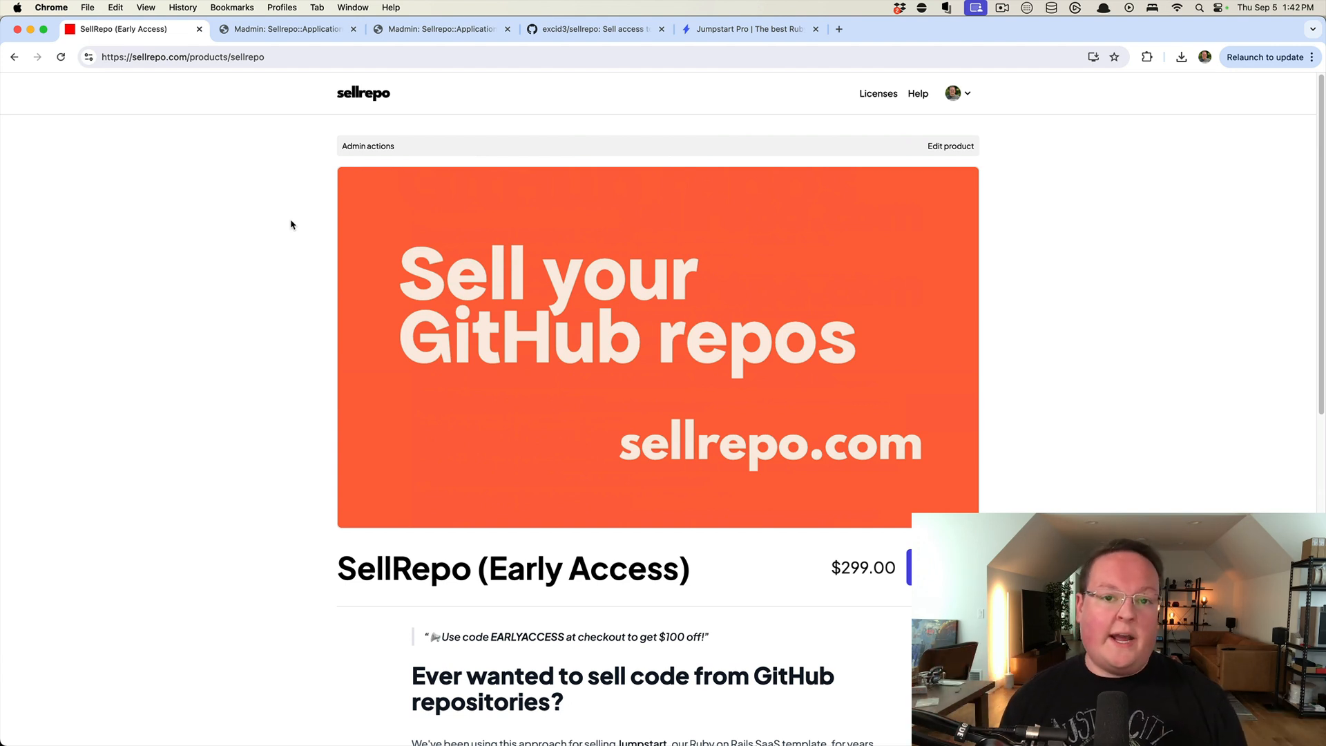
mouse_move(303, 255)
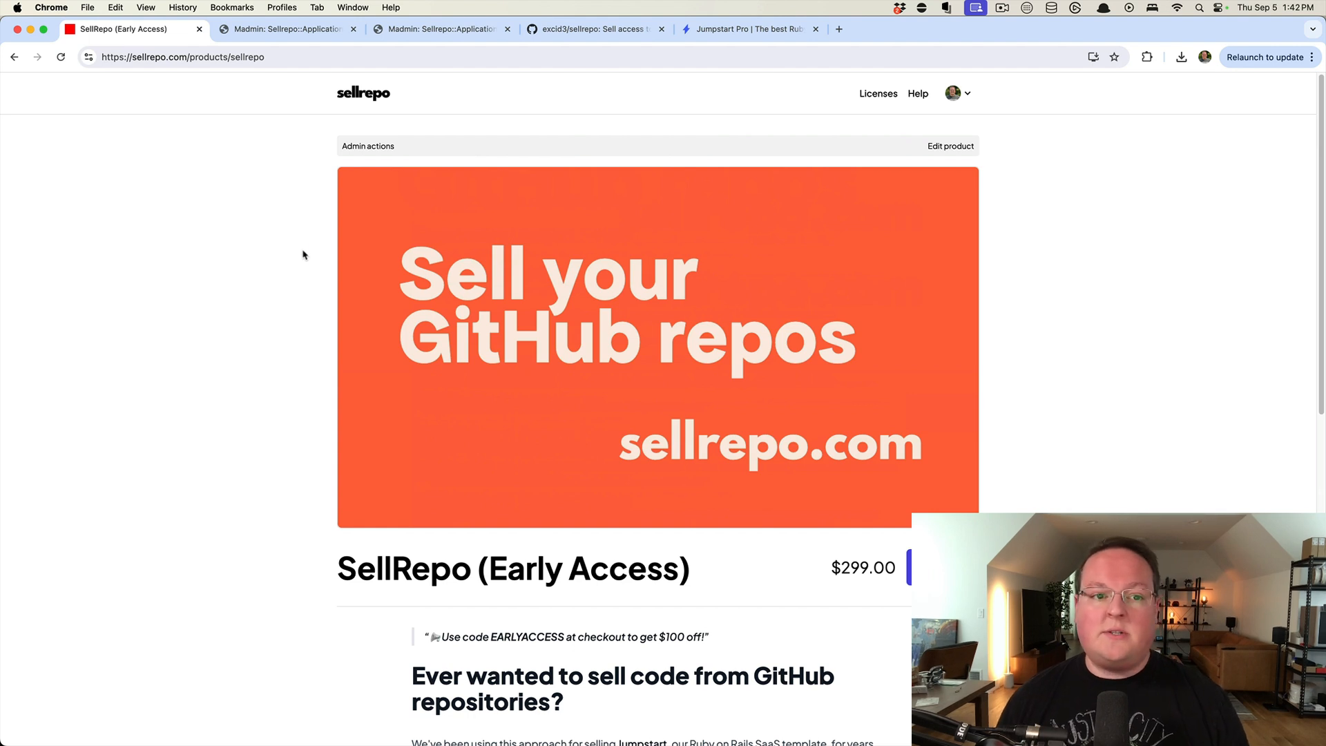
Step: Go to the storefront home via the logo, glance at Jumpstart Pro, then return
click(363, 93)
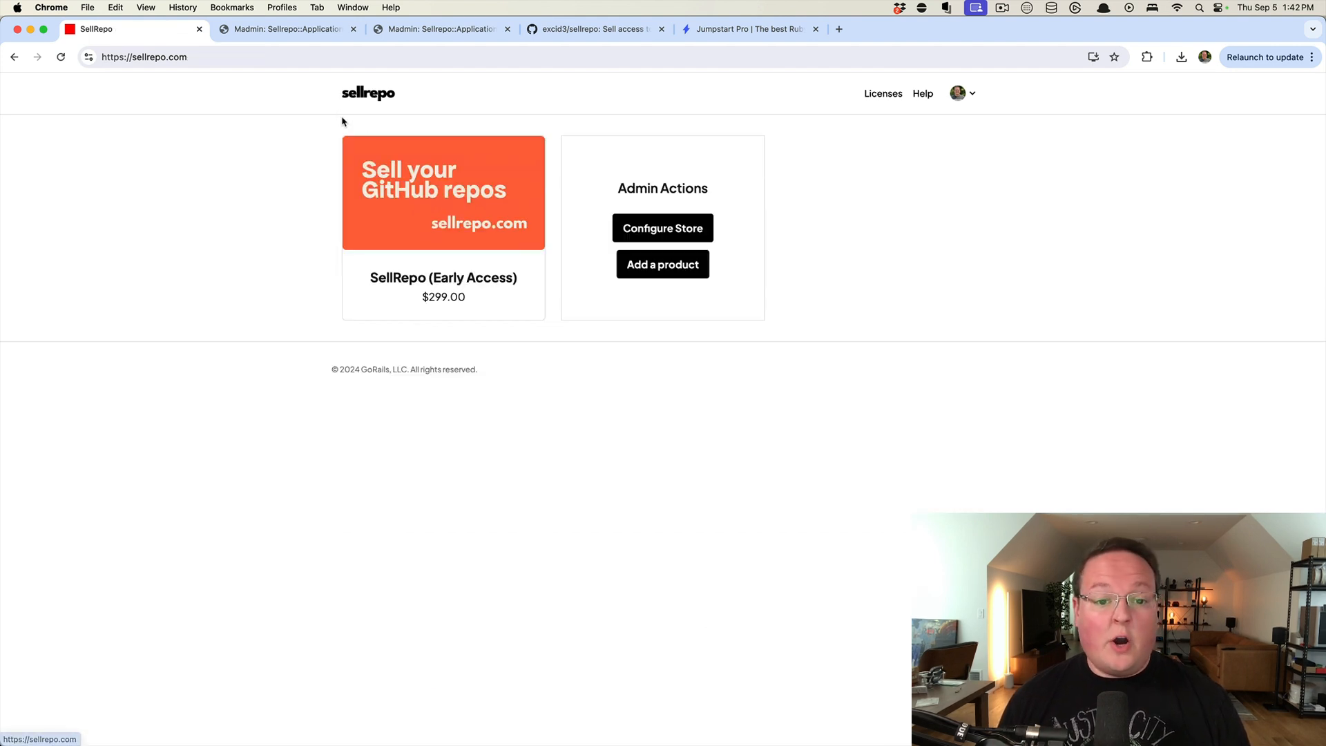
mouse_move(302, 123)
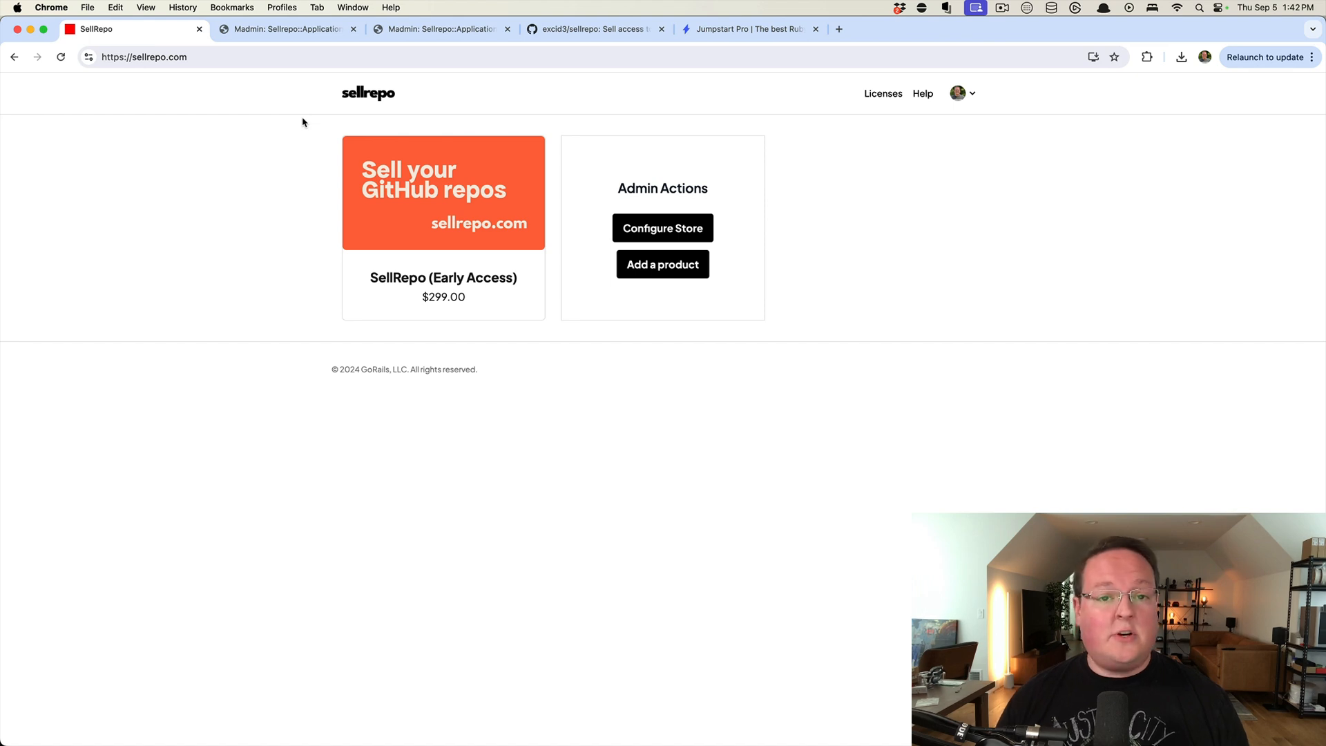
mouse_move(149, 203)
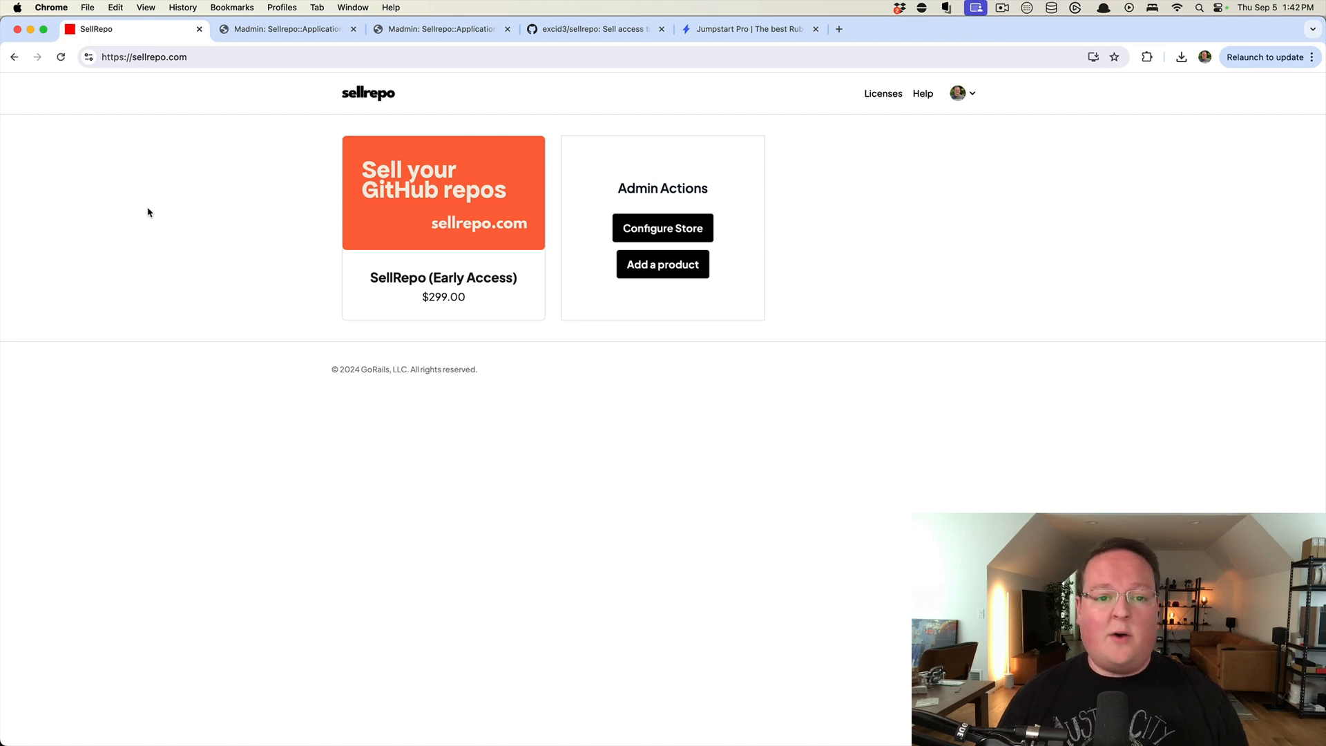
mouse_move(218, 157)
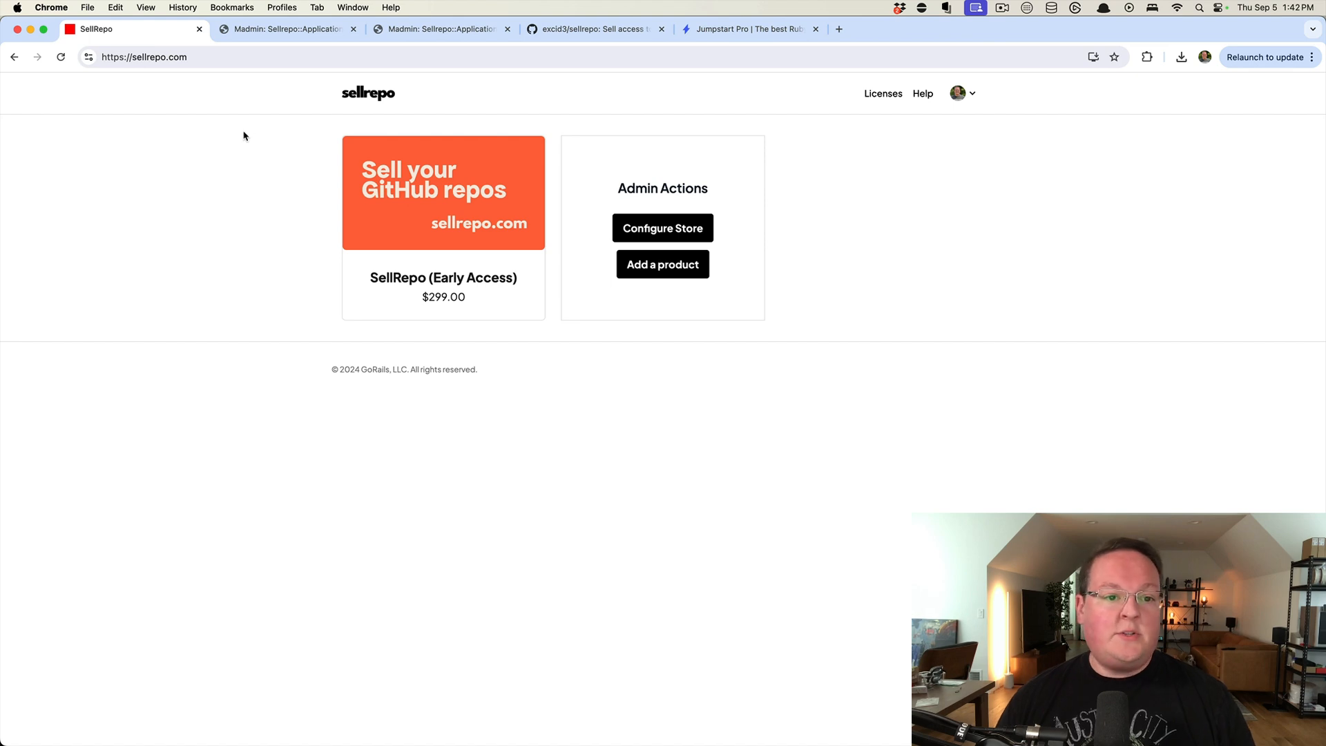
mouse_move(493, 92)
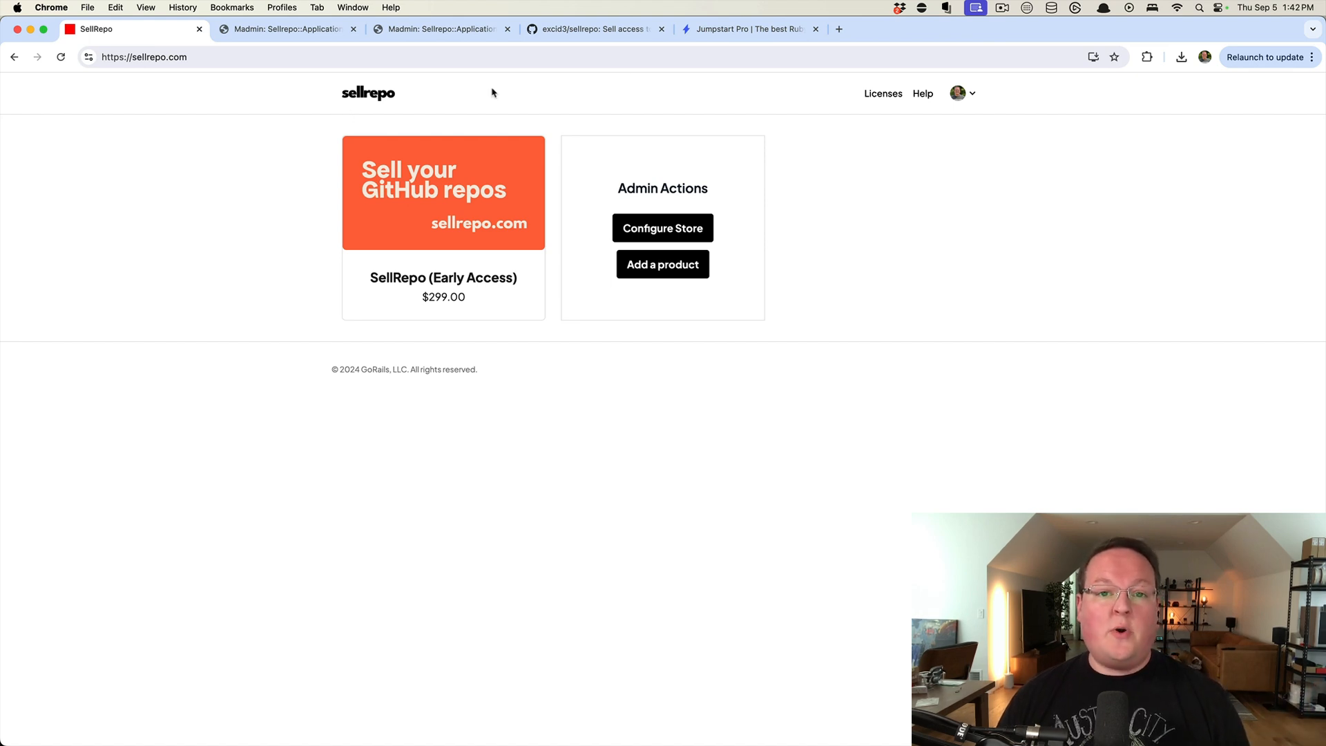
click(747, 29)
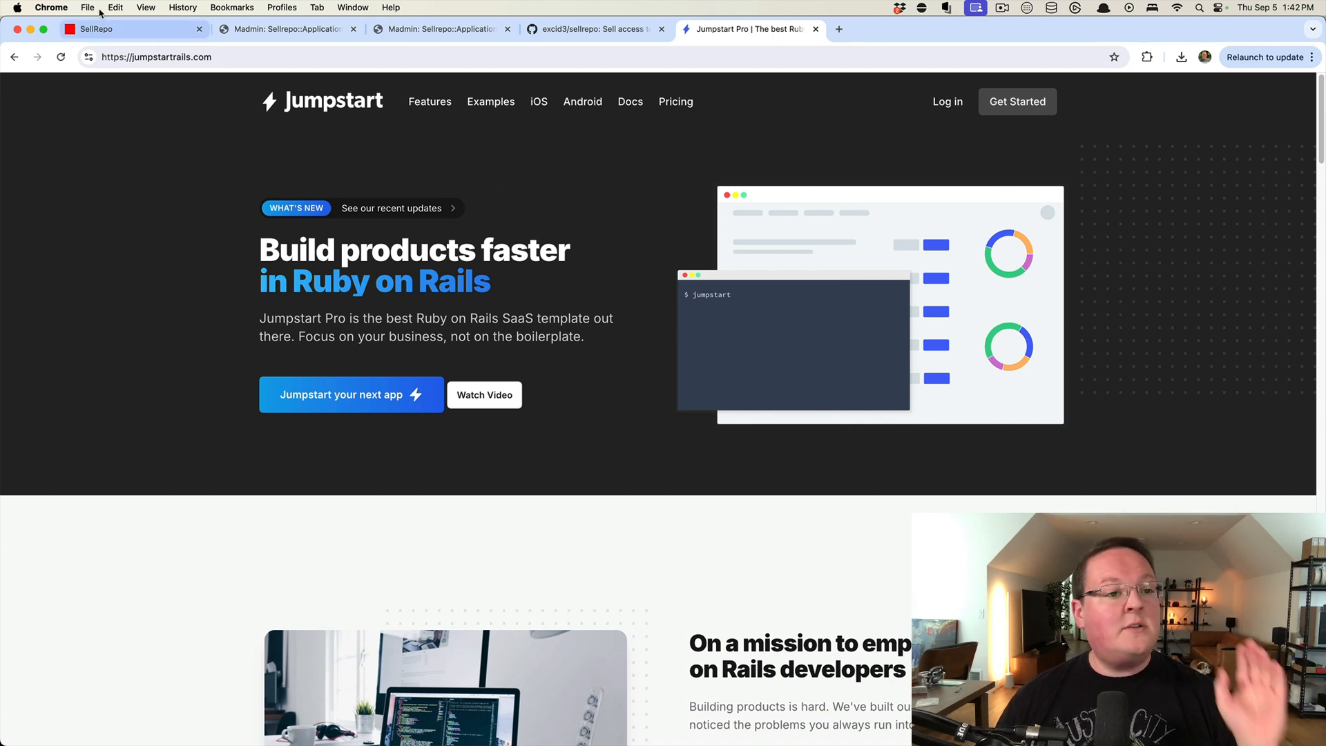
click(132, 29)
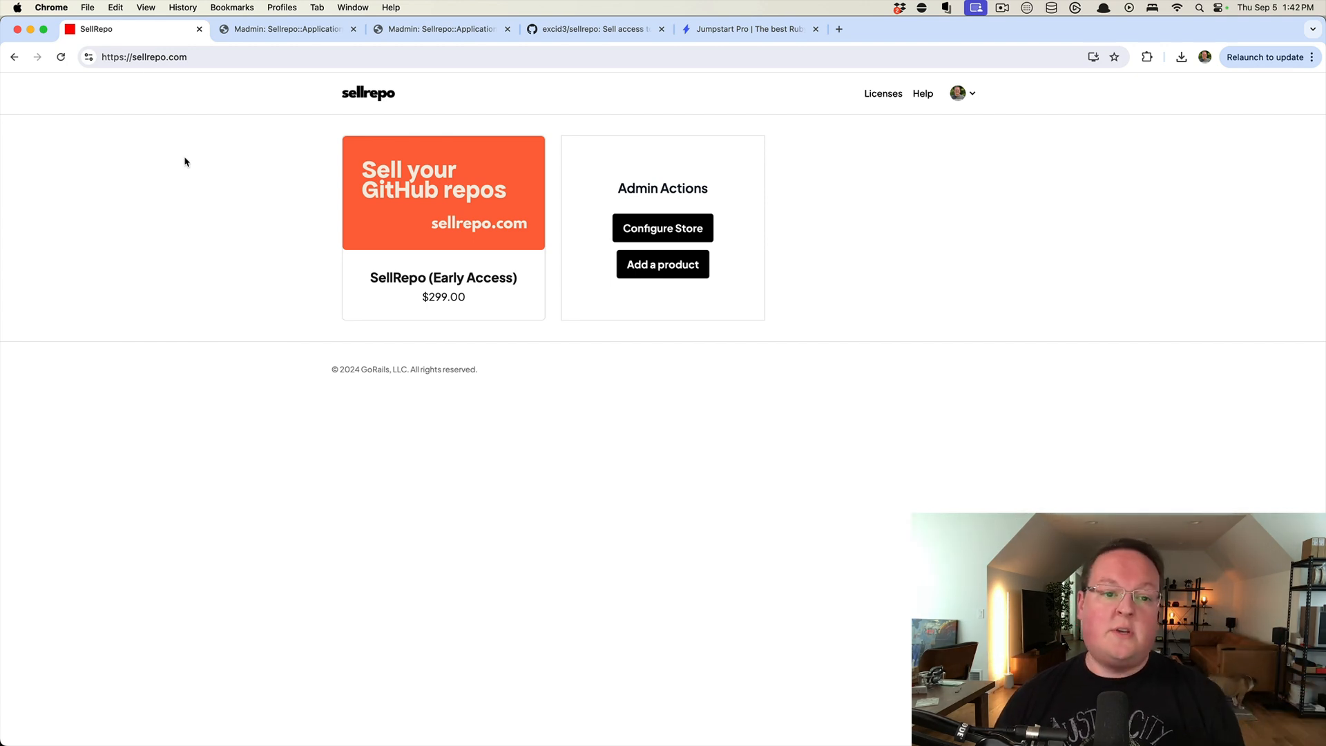
mouse_move(257, 165)
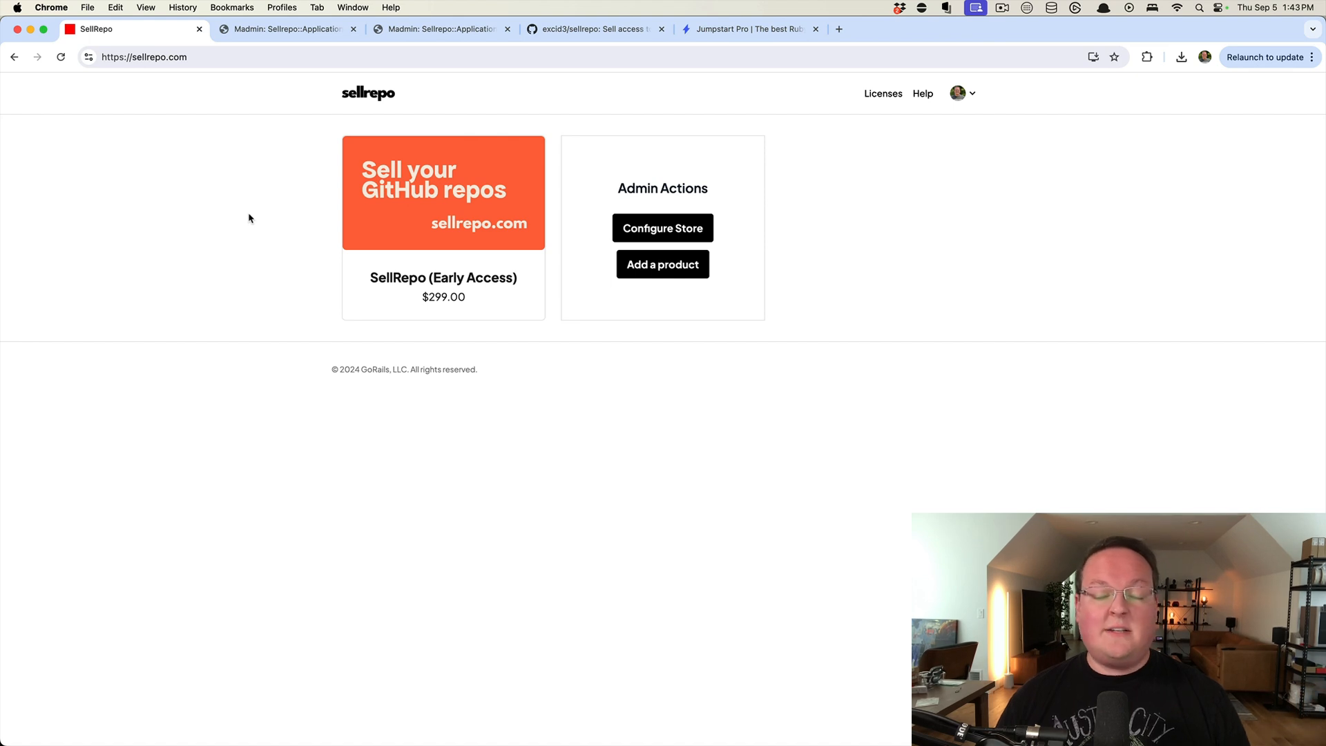
mouse_move(252, 214)
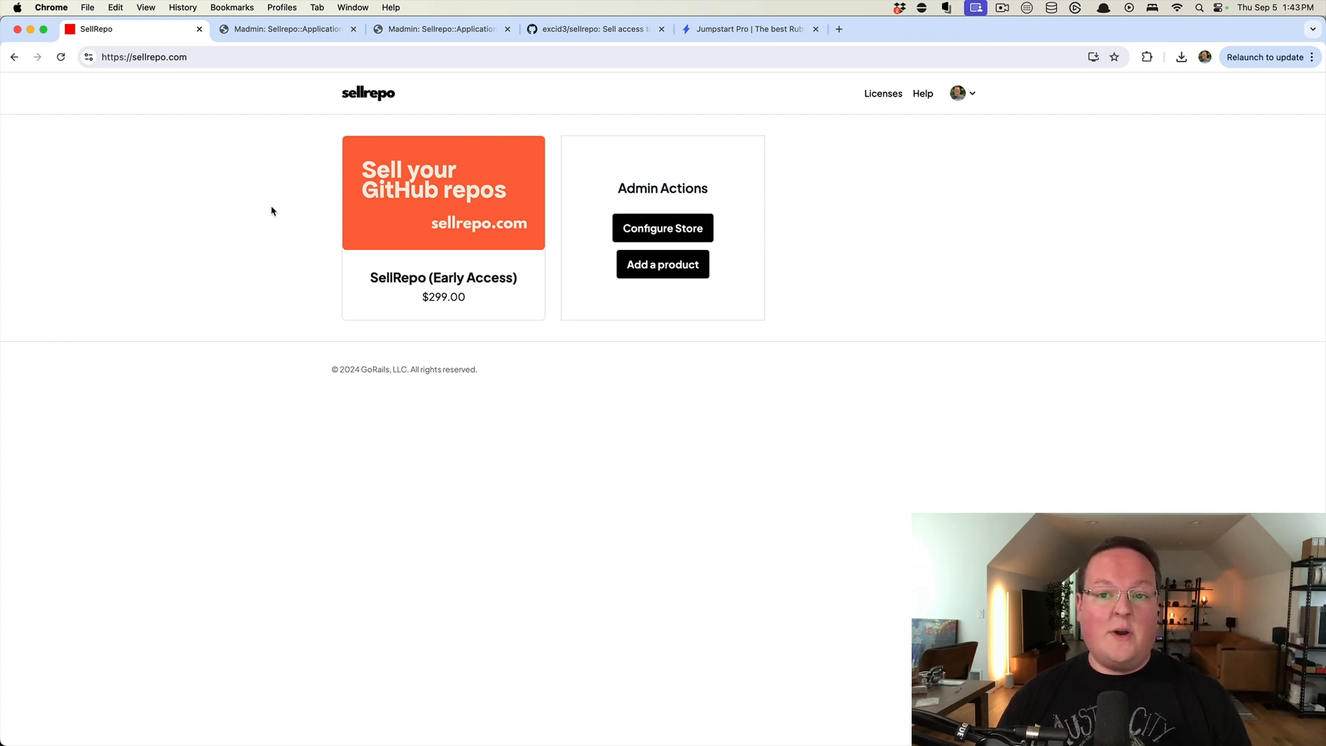
mouse_move(795, 216)
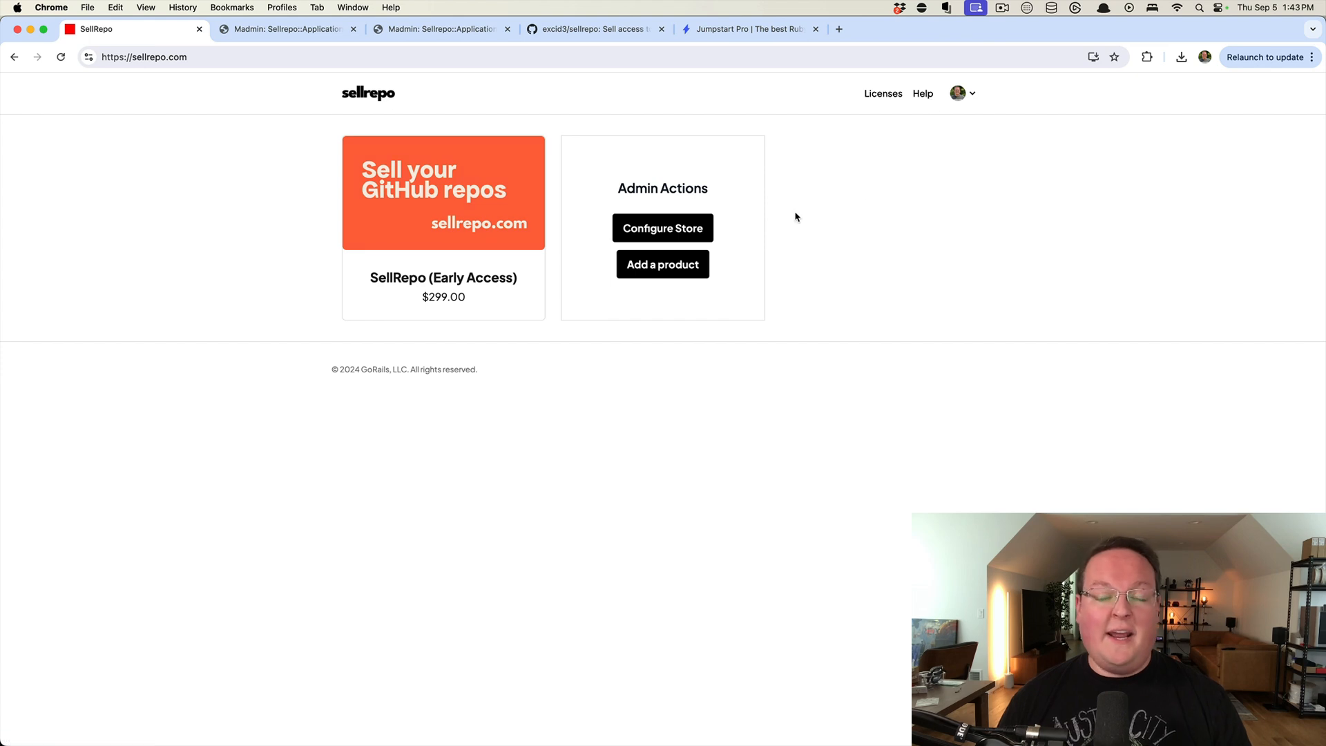